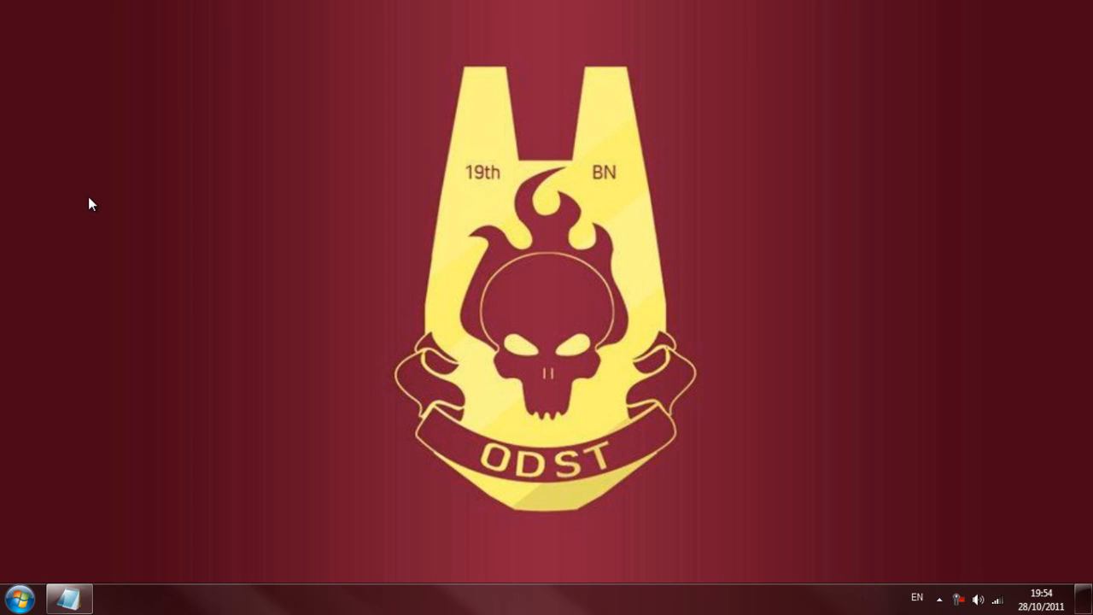
- Download Google Cloud Connect for Microsoft Office from its Chrome page
click(17, 597)
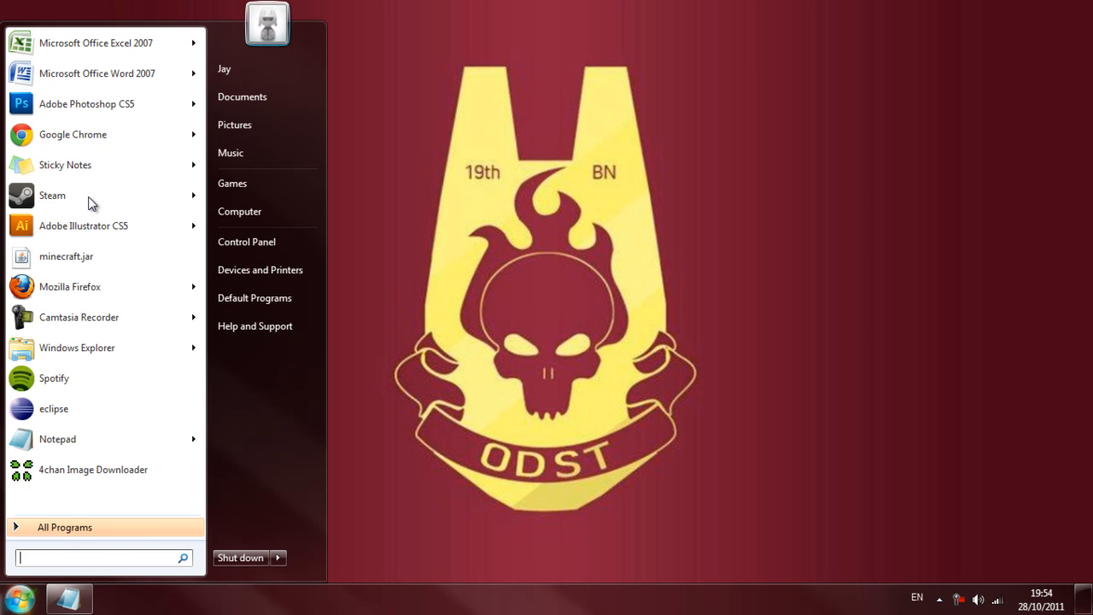
mouse_move(102, 134)
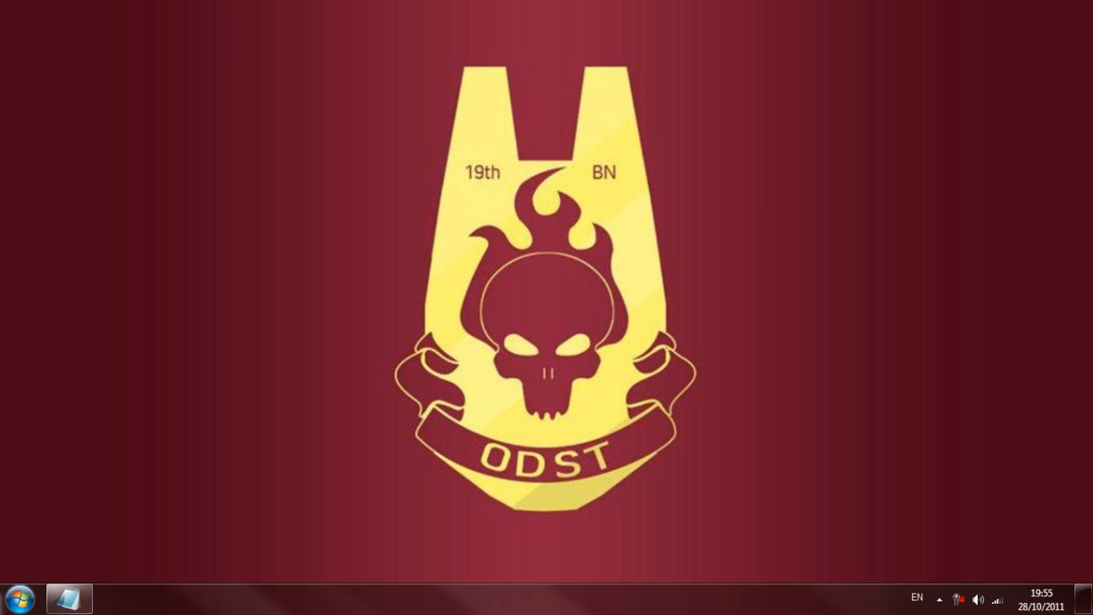
click(70, 597)
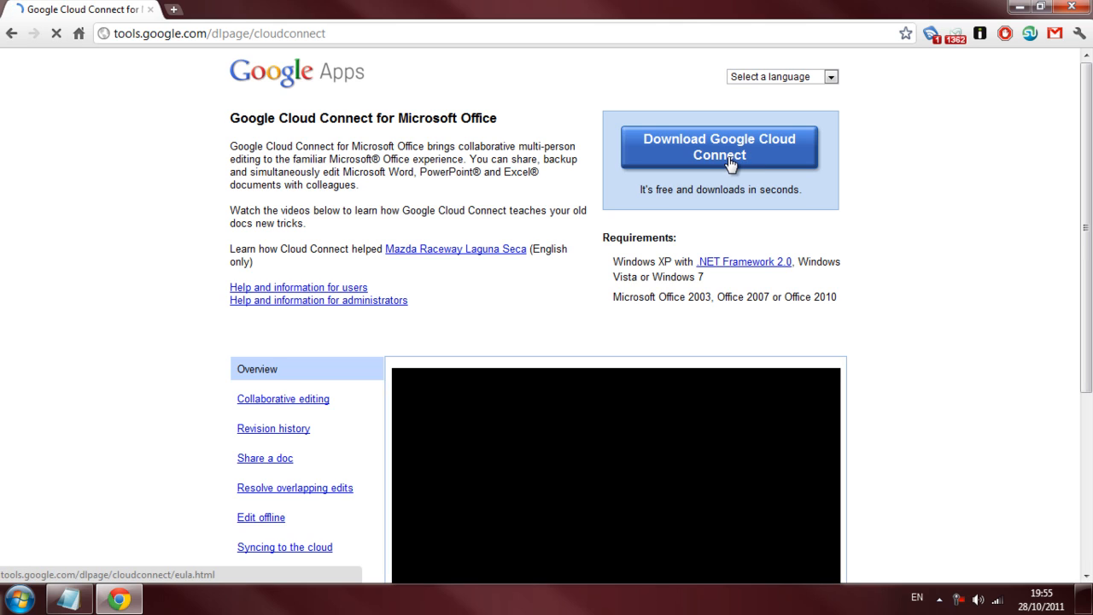
click(719, 147)
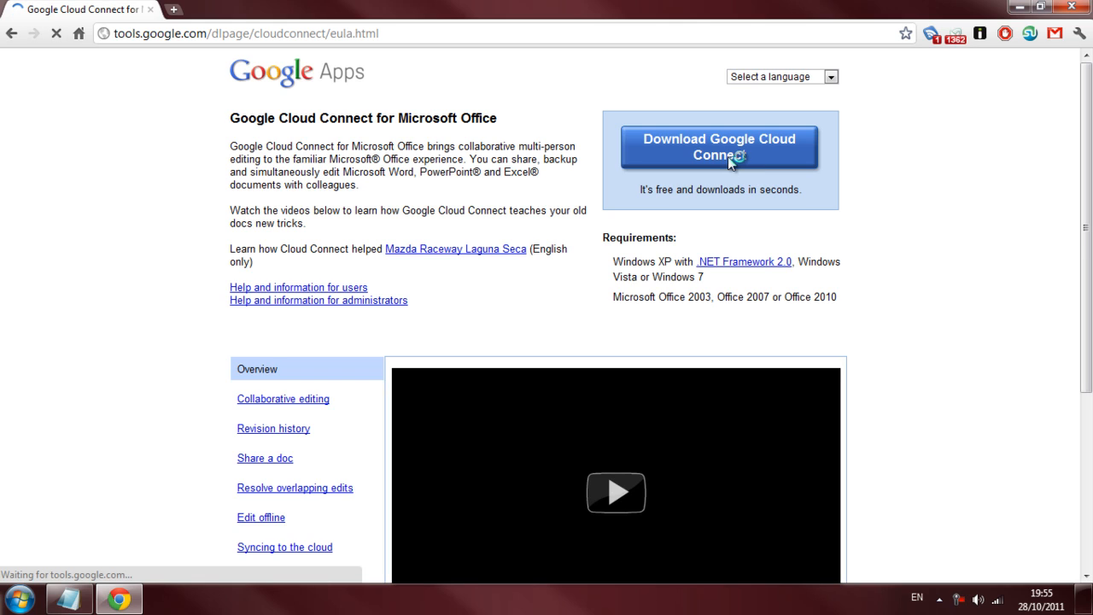
click(719, 147)
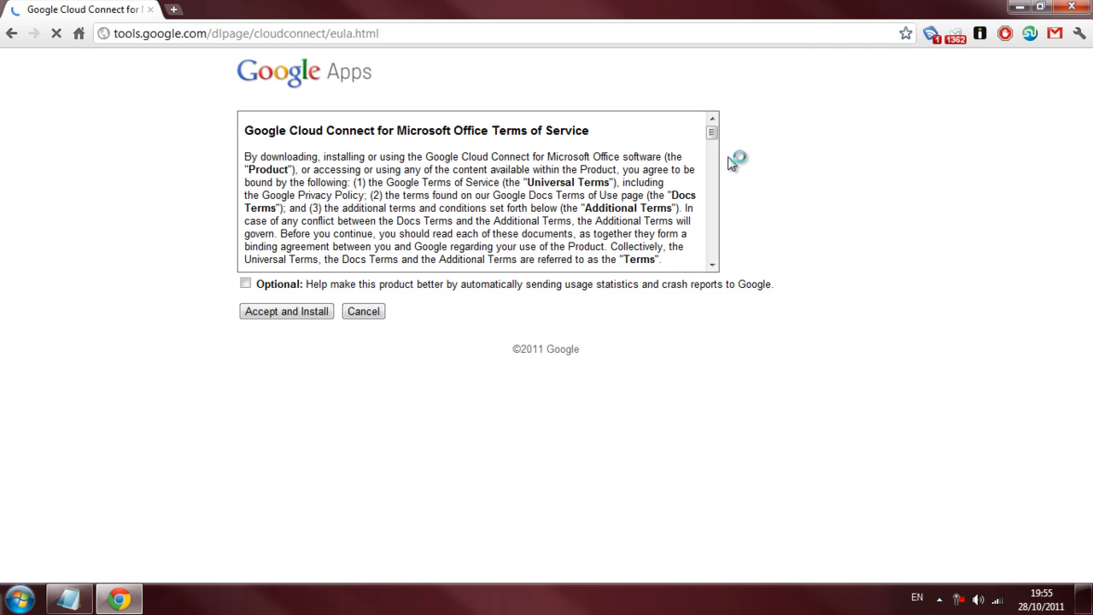
- Accept the terms and install with the usage-statistics option left unchecked
click(245, 283)
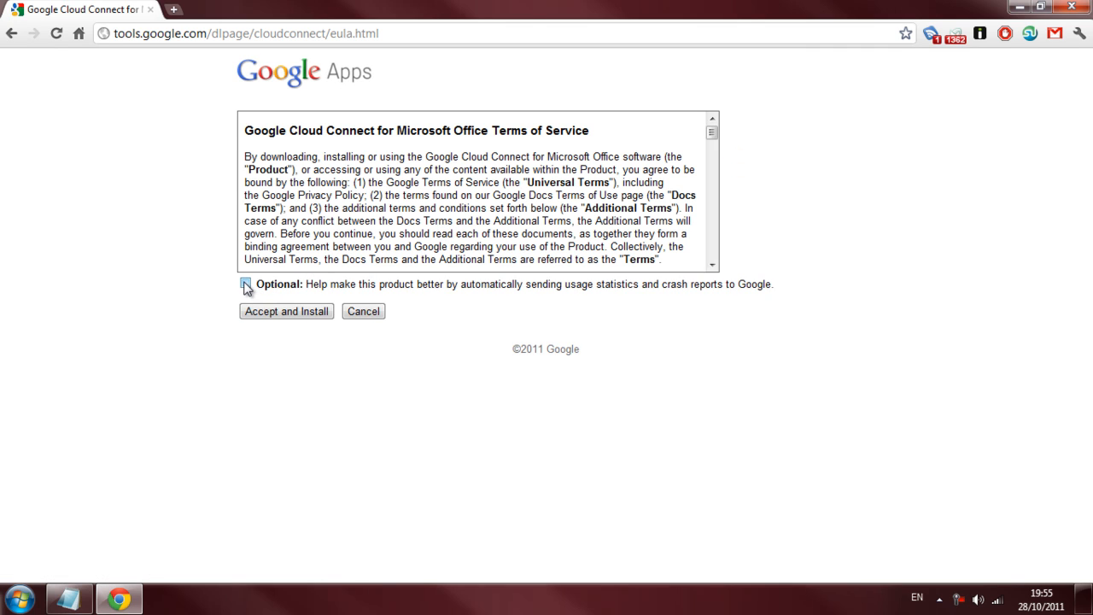
click(245, 284)
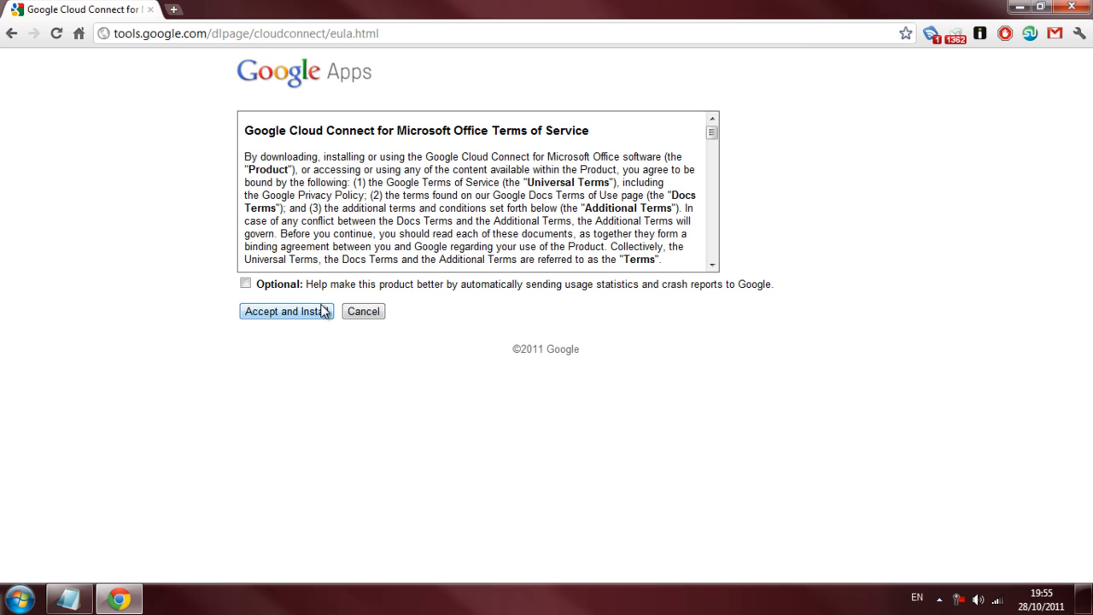
click(286, 311)
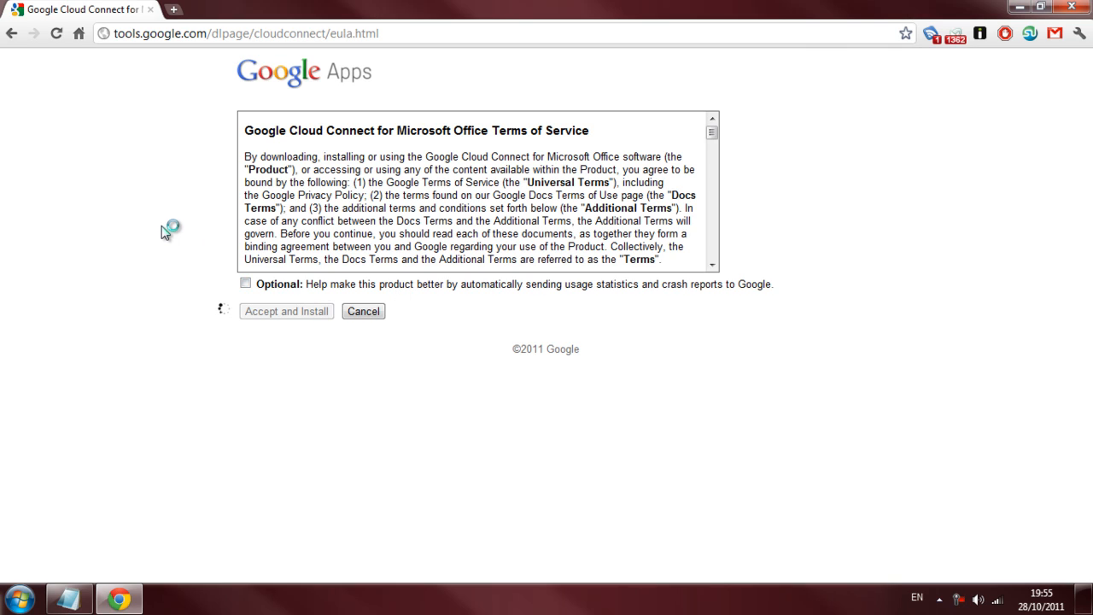
click(287, 311)
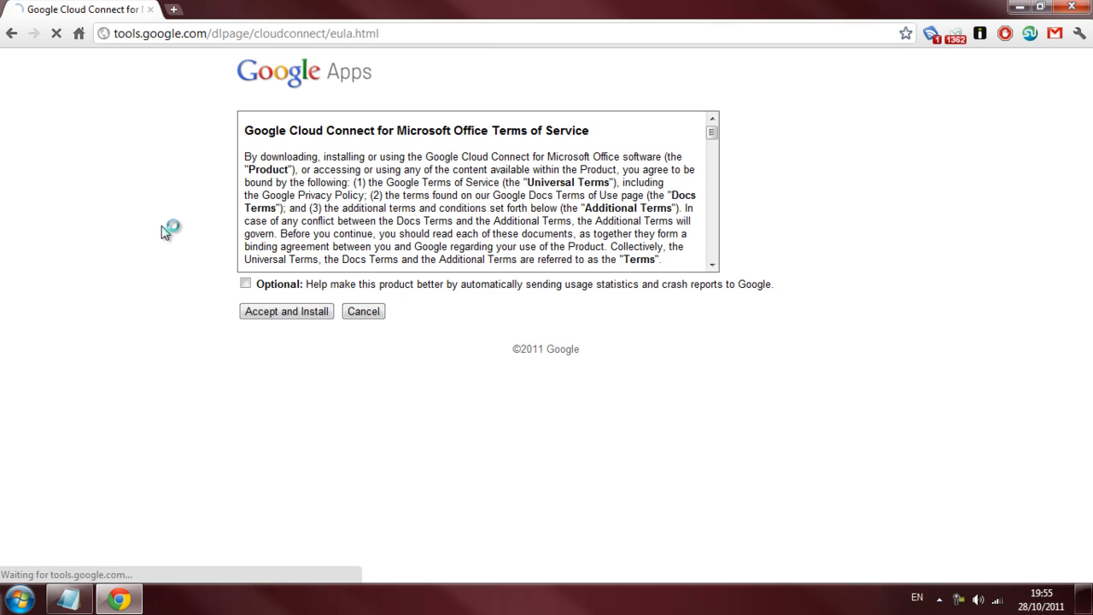
click(286, 311)
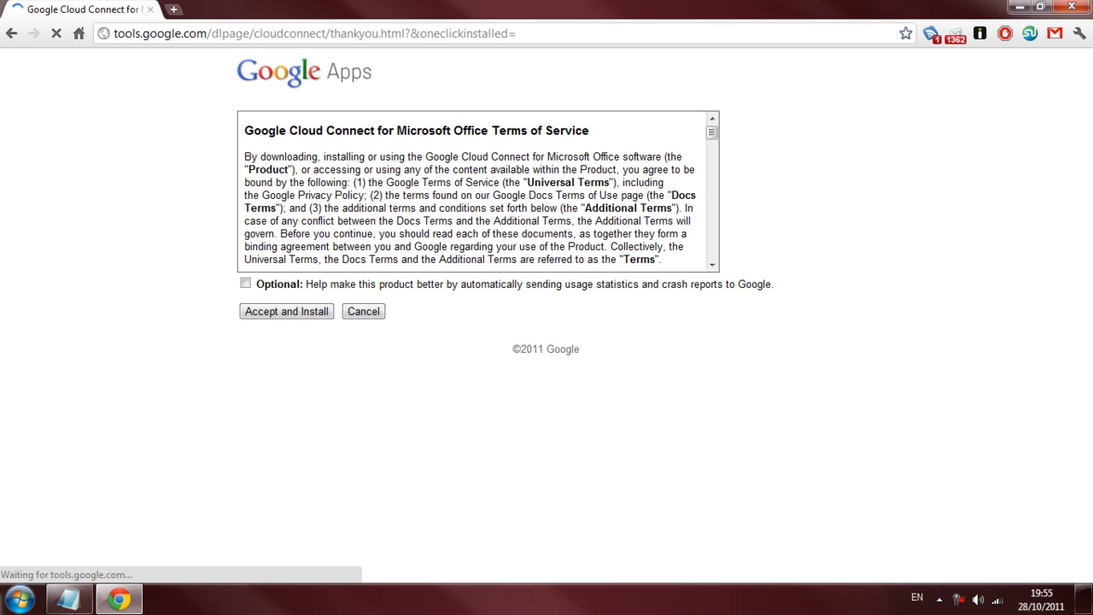
click(287, 311)
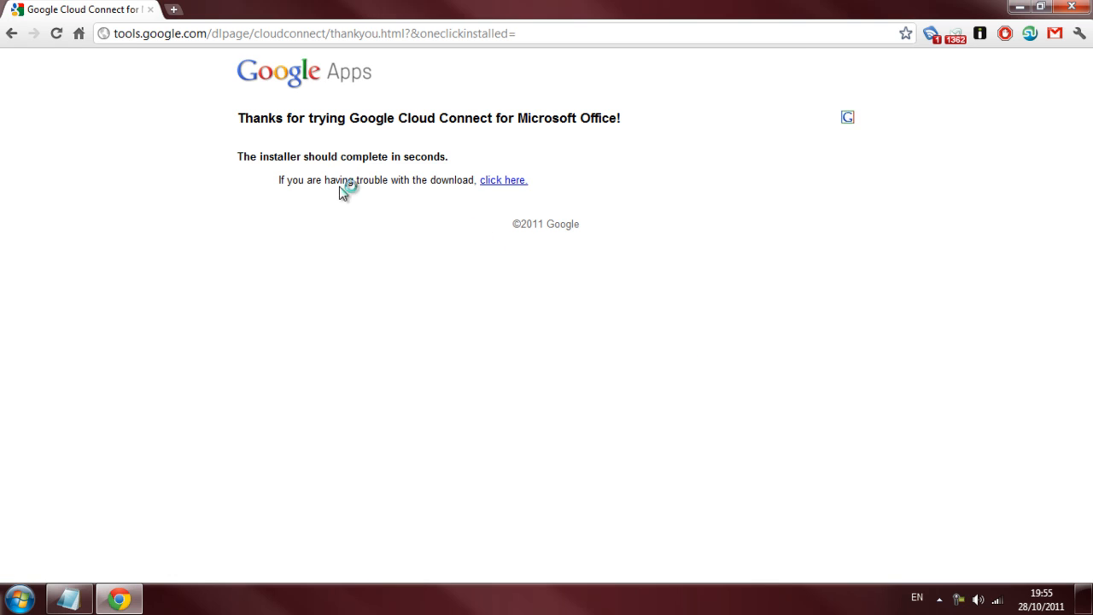
mouse_move(222, 252)
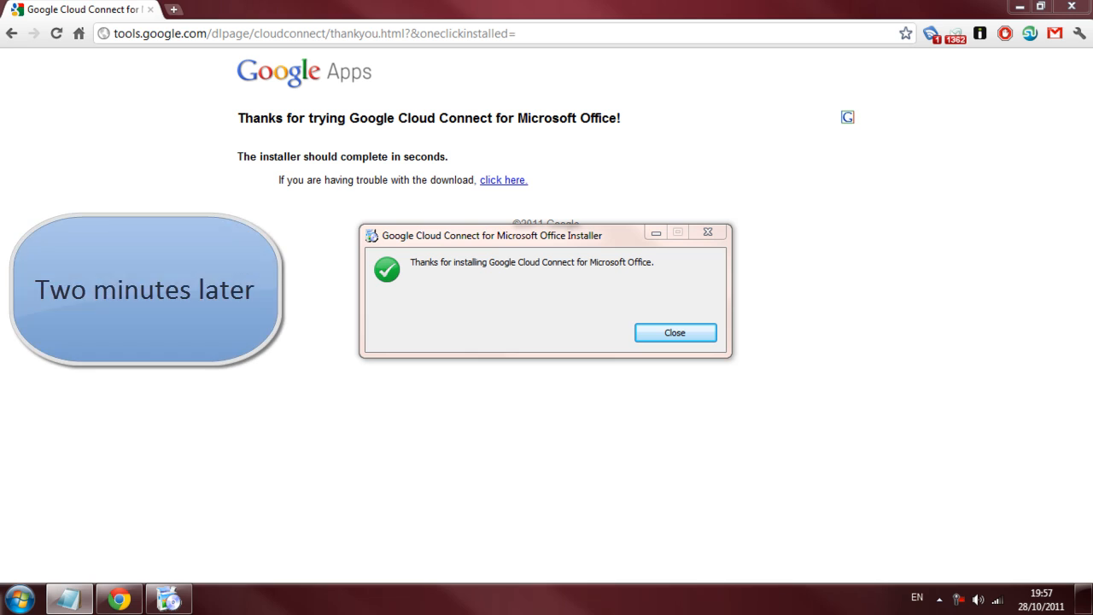
mouse_move(100, 459)
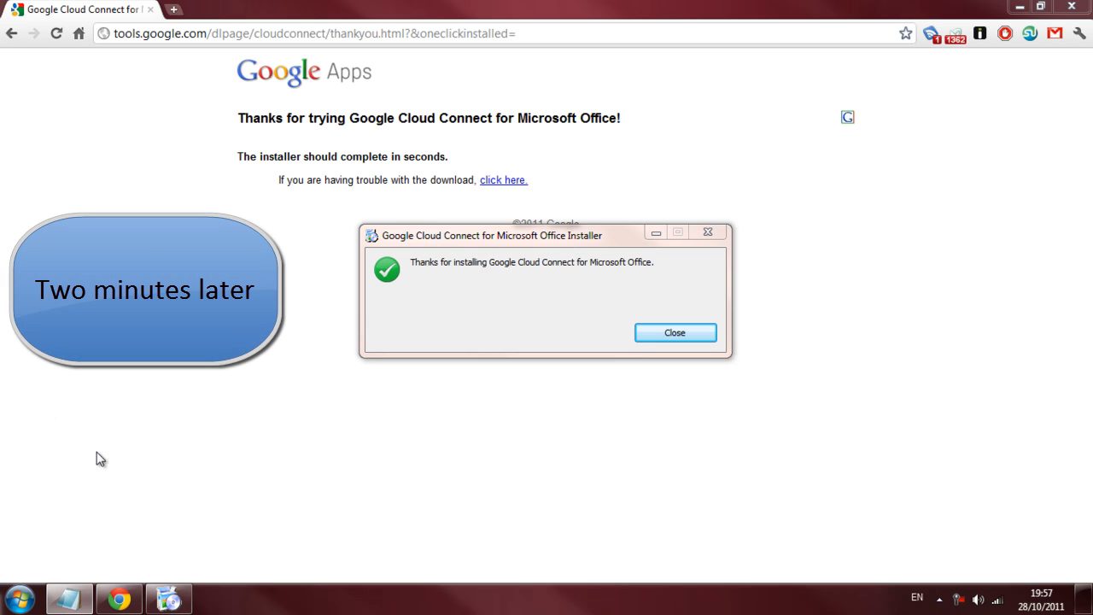
mouse_move(491, 379)
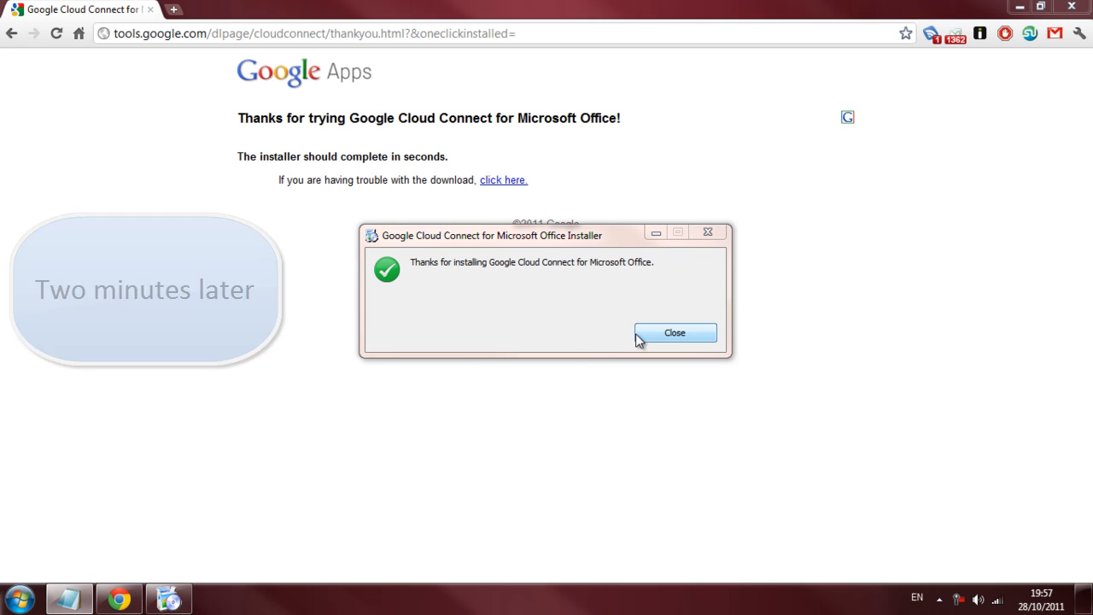
- Close the Cloud Connect installer dialog and launch Microsoft Office Word 2007
click(674, 333)
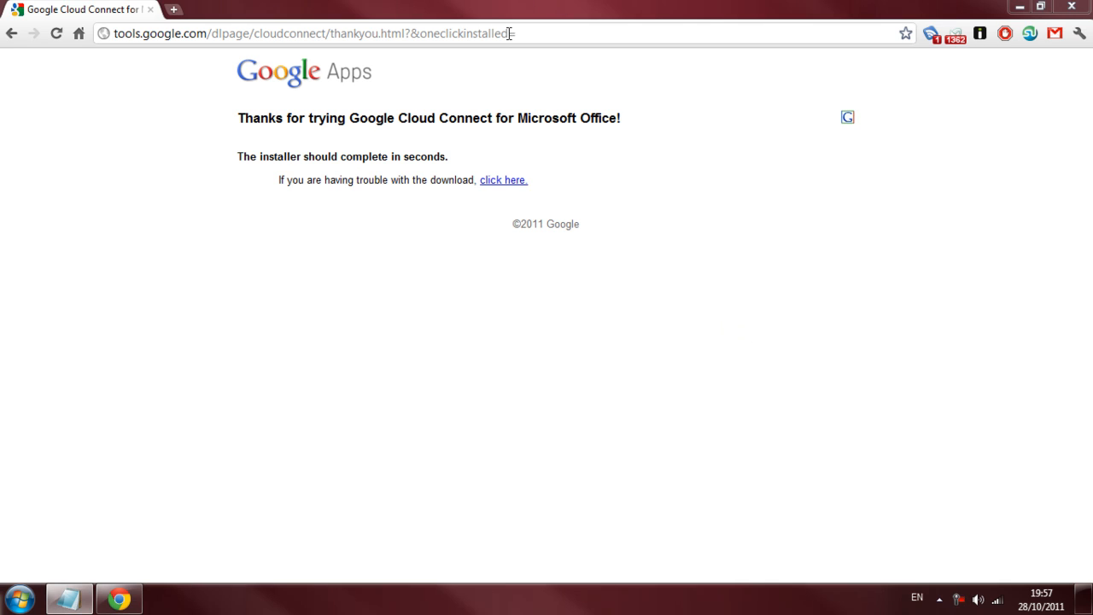
click(313, 34)
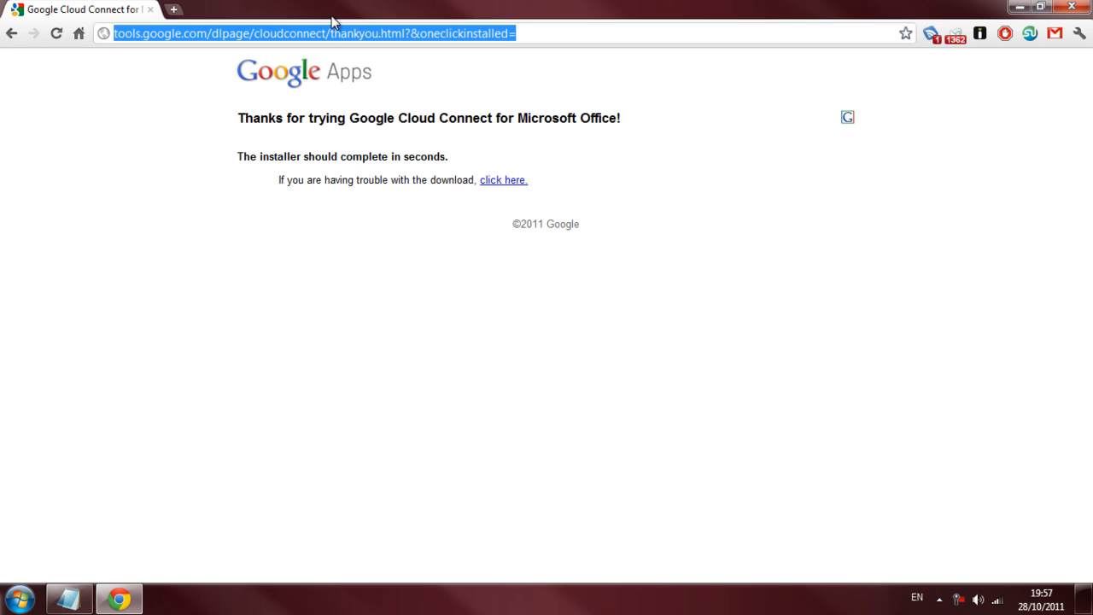
click(19, 597)
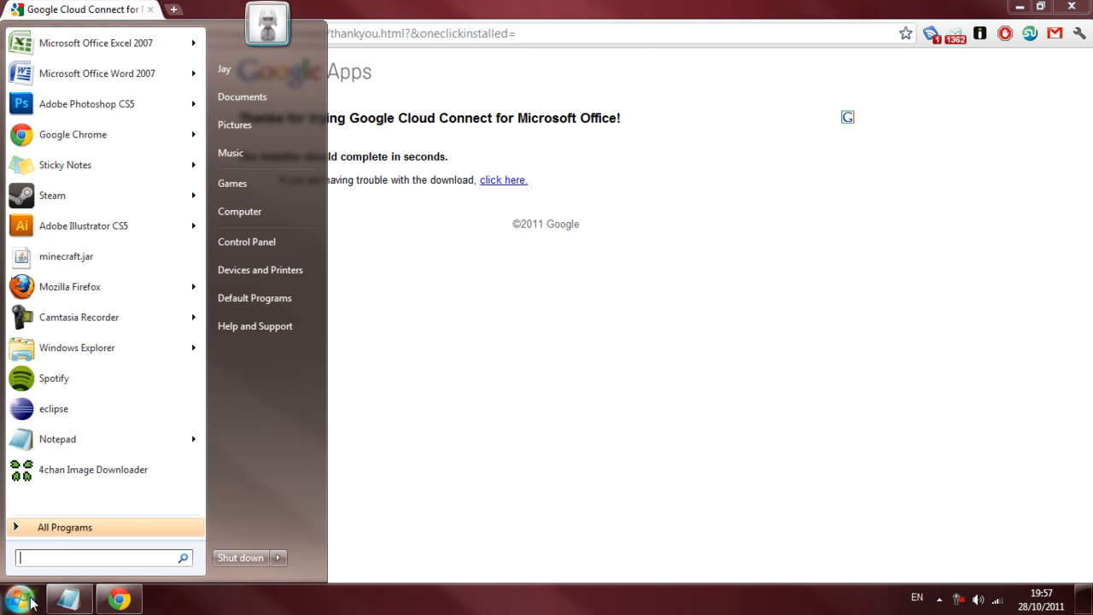
mouse_move(97, 73)
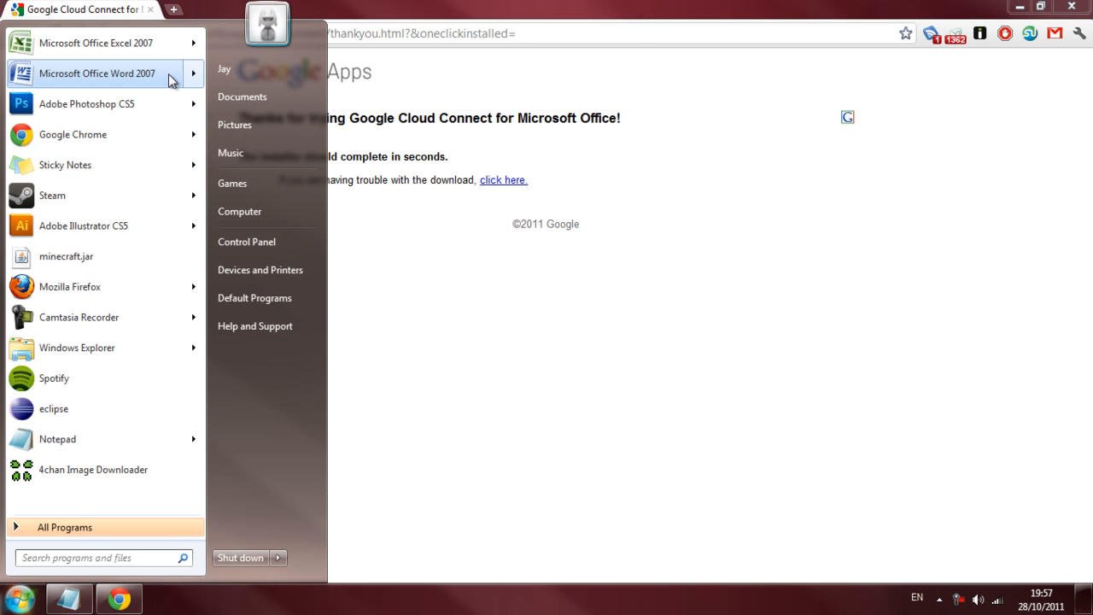
click(96, 74)
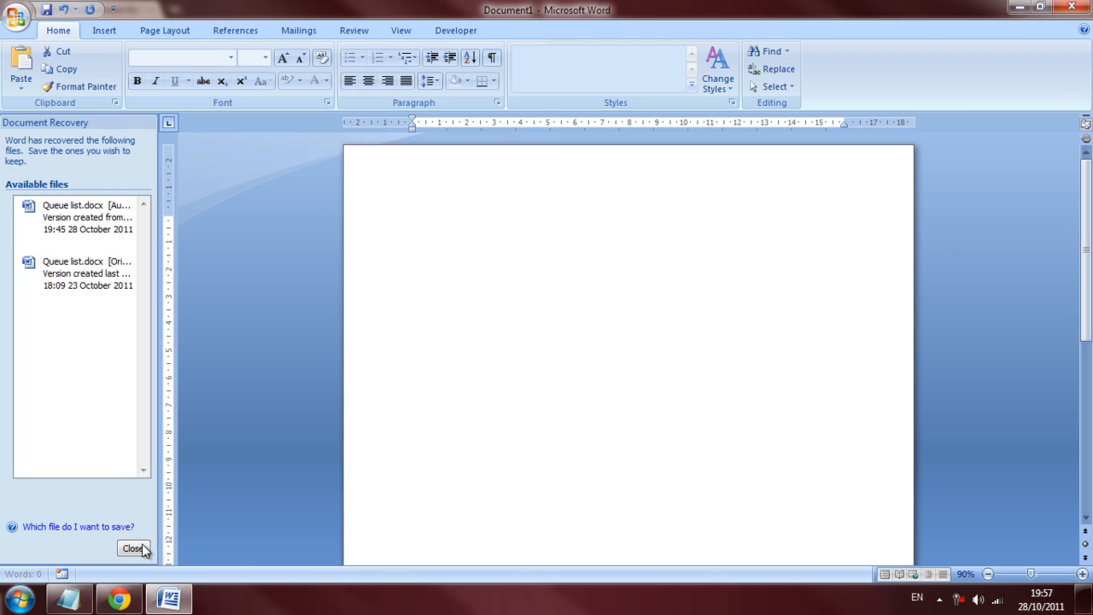
mouse_move(283, 318)
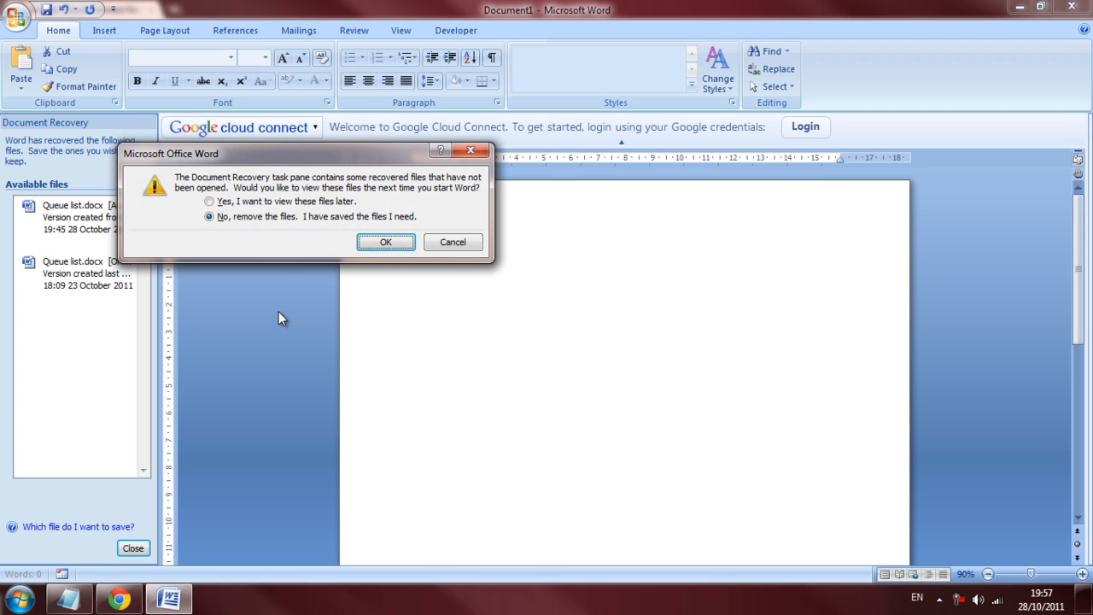
- Discard the recovered documents with 'No, remove the files'
click(385, 242)
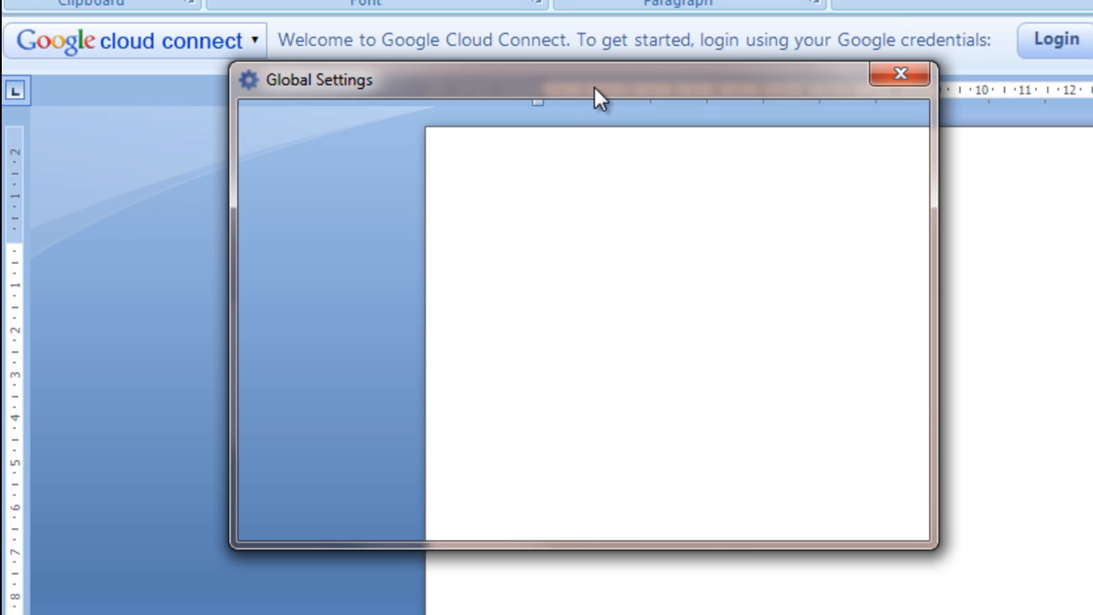
mouse_move(717, 186)
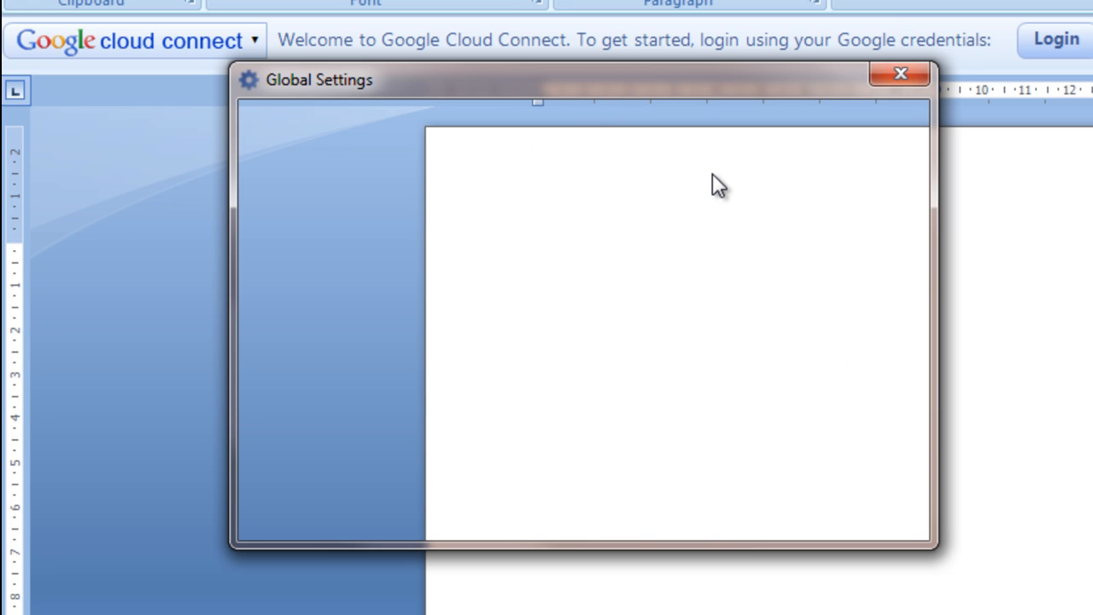
mouse_move(598, 35)
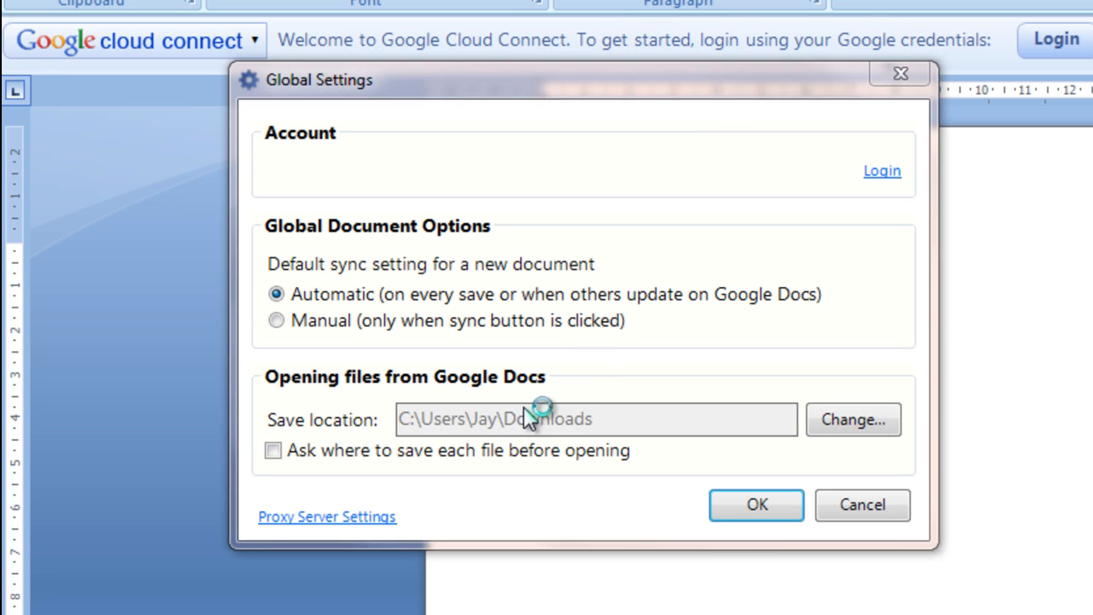
- Sign in with the Google account password and grant Cloud Connect access
click(881, 170)
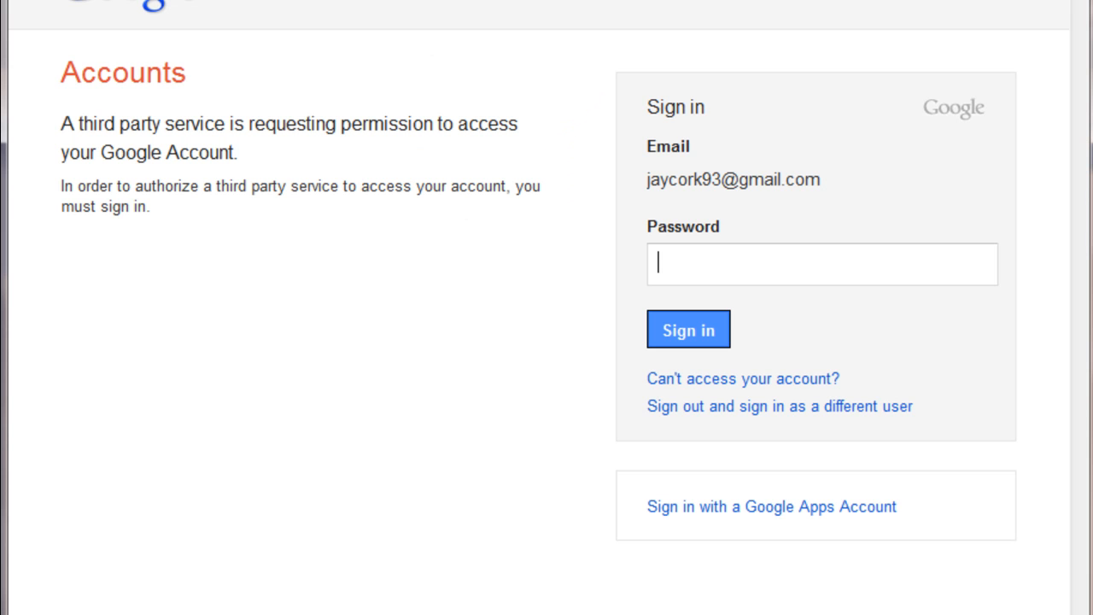
mouse_move(760, 243)
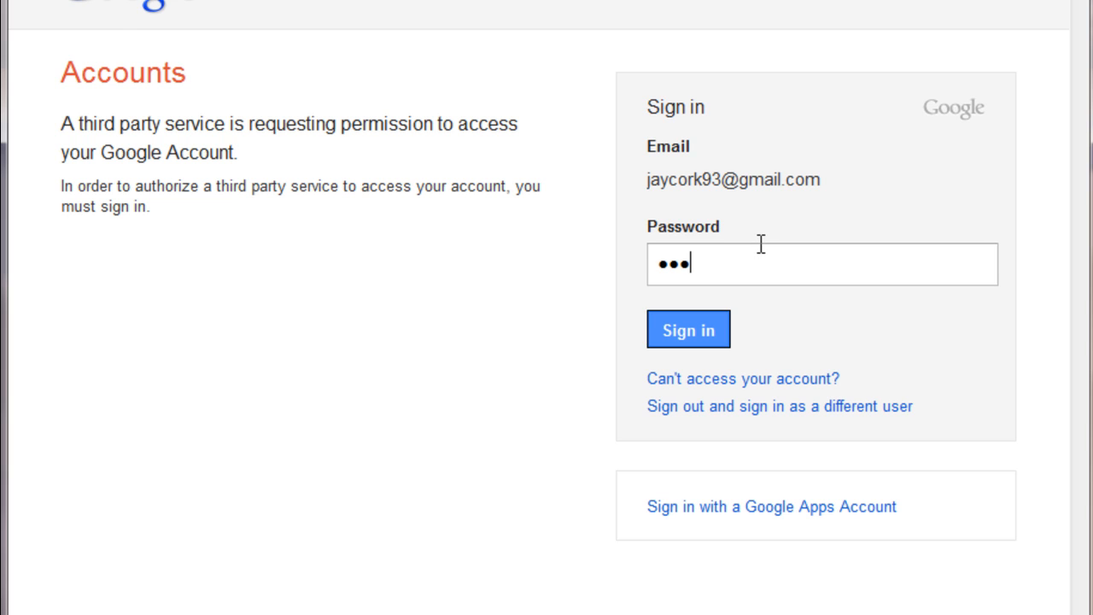
click(689, 329)
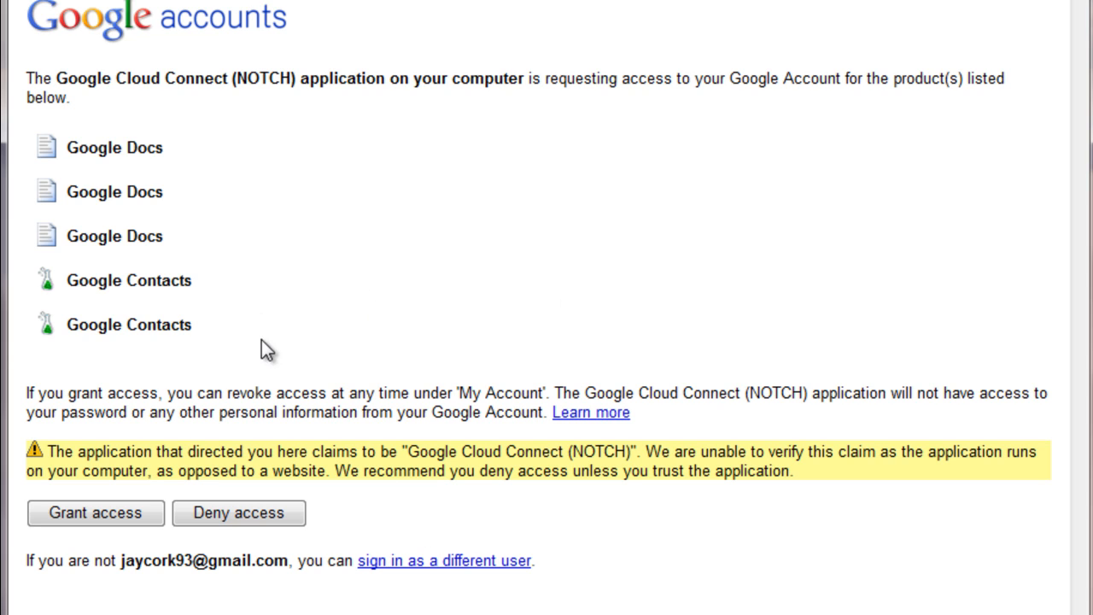
mouse_move(96, 512)
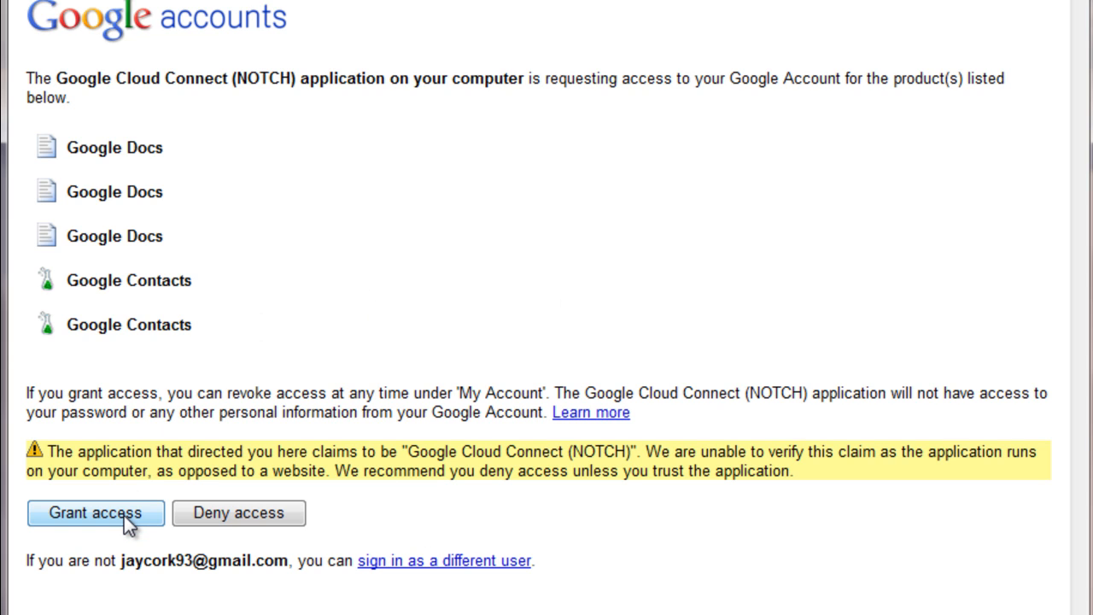
click(95, 513)
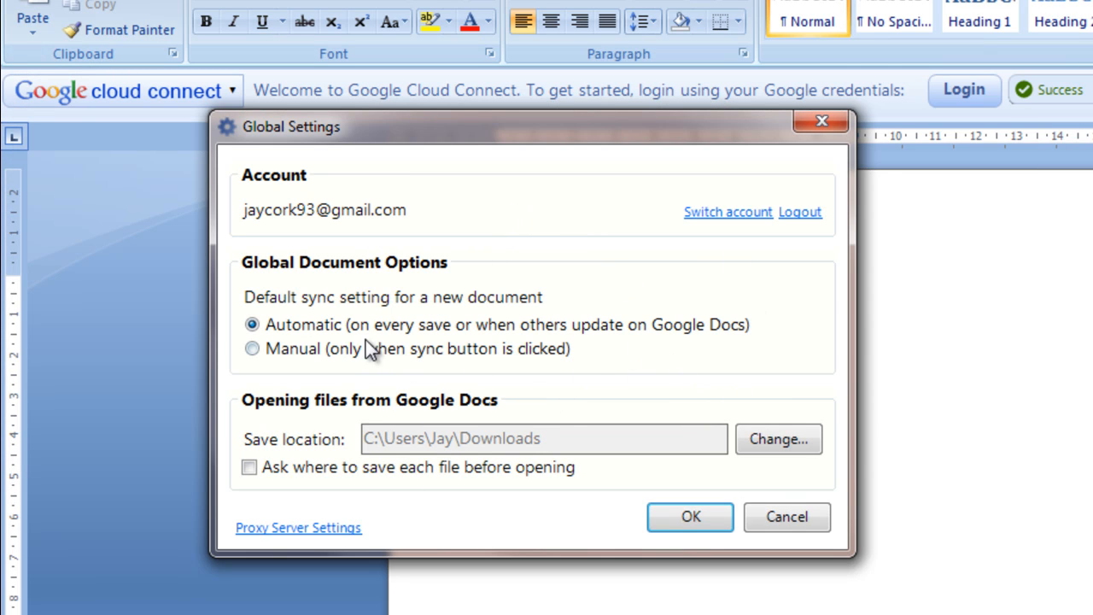
mouse_move(307, 273)
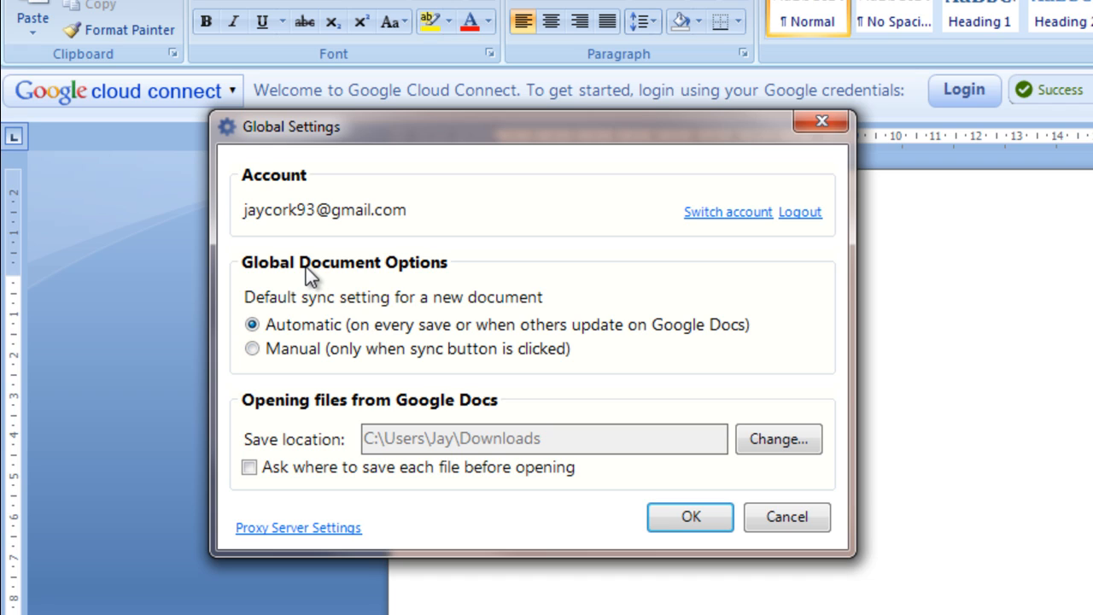
mouse_move(414, 332)
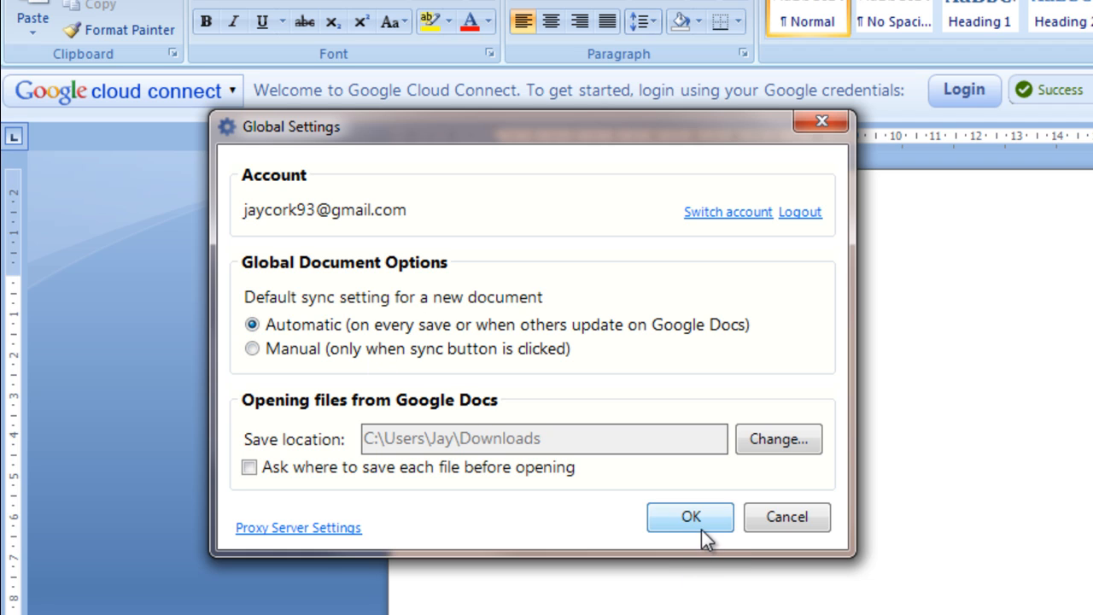
- Confirm Global Settings with Automatic sync and dismiss the login notice
click(691, 517)
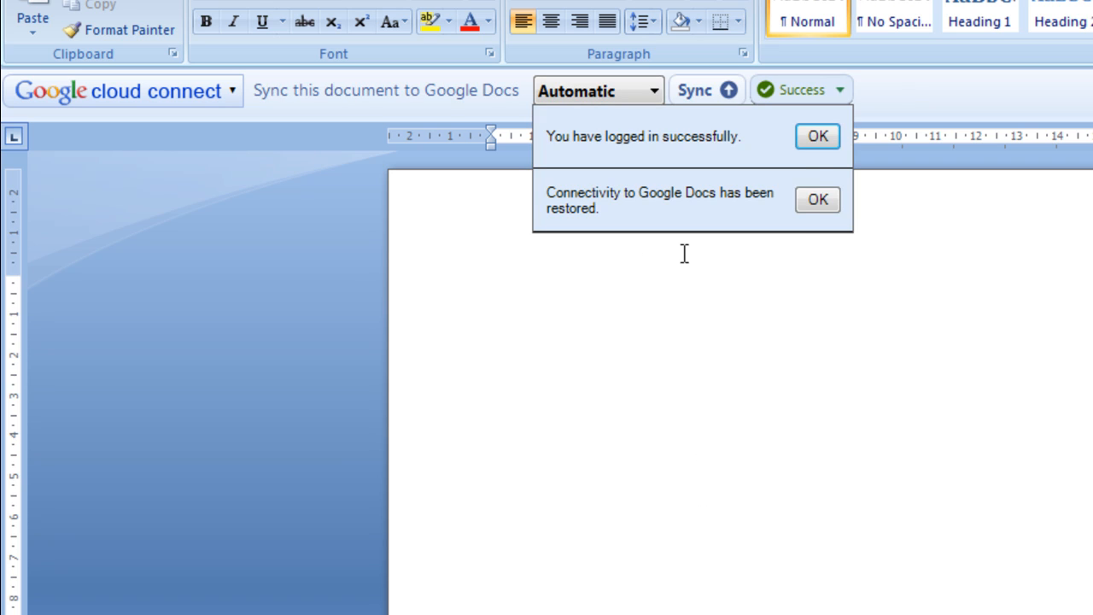
click(816, 136)
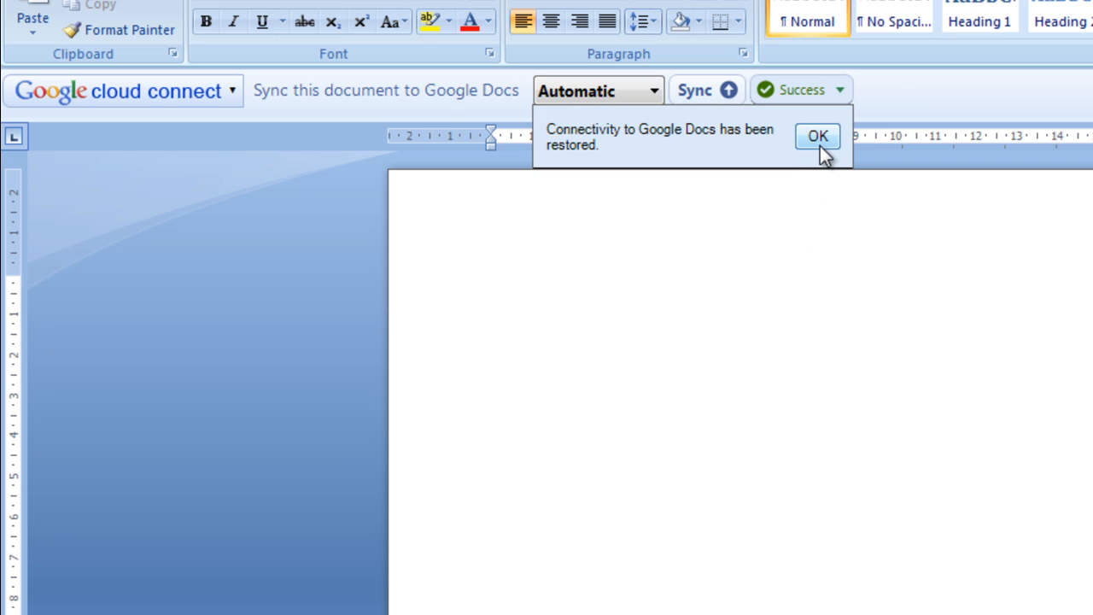
- Dismiss the connectivity notice, maximize Document1, and place the cursor on the page
click(818, 137)
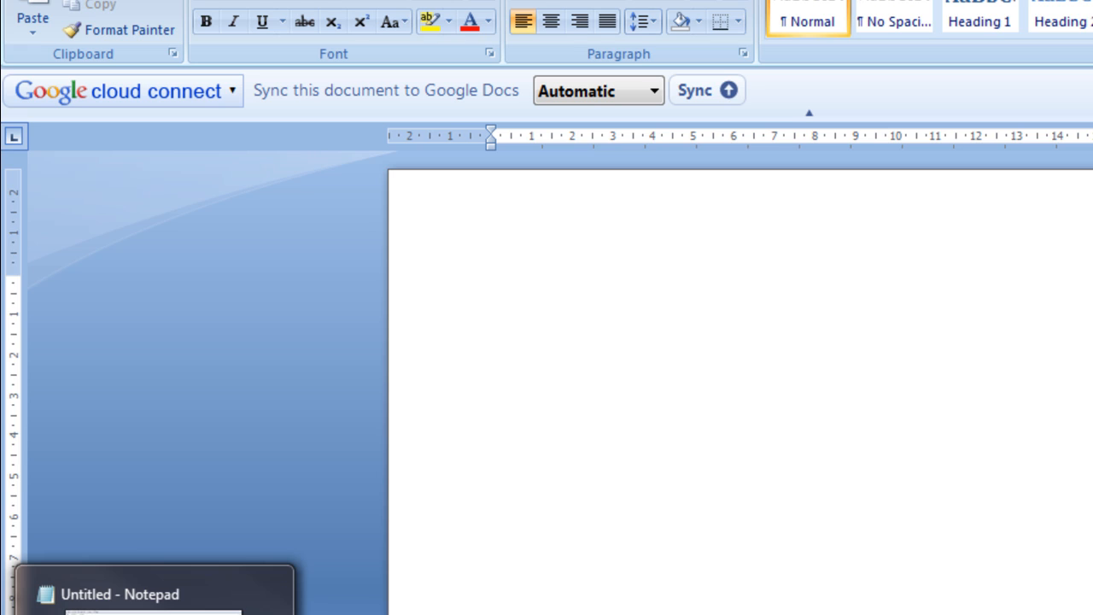
click(496, 290)
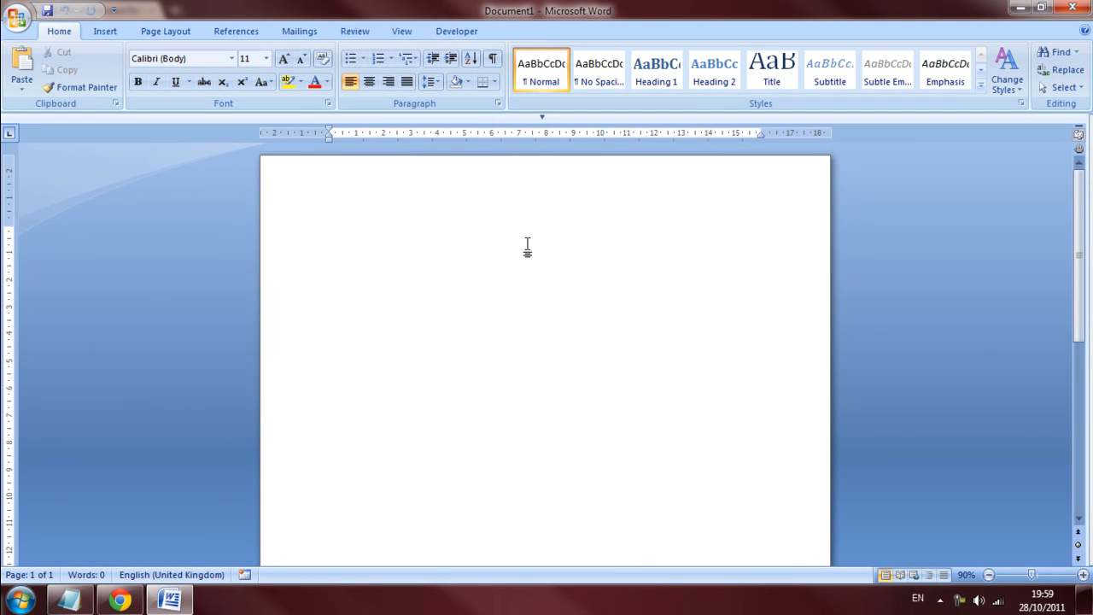
click(329, 231)
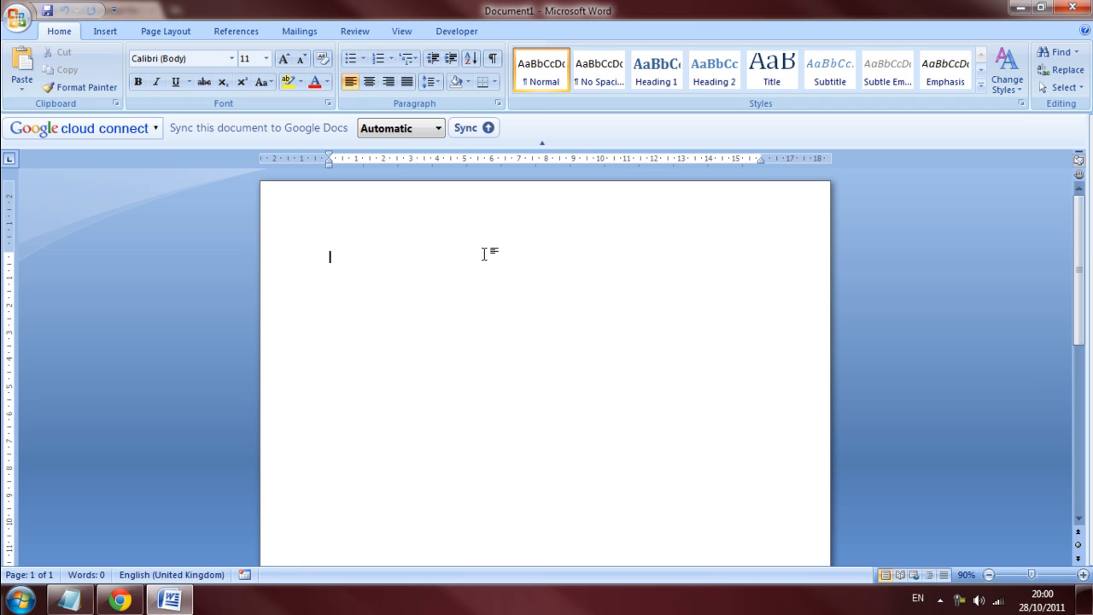
- Type "Now all Im type some stuff that I';m saying" into the document
text(Now all I)
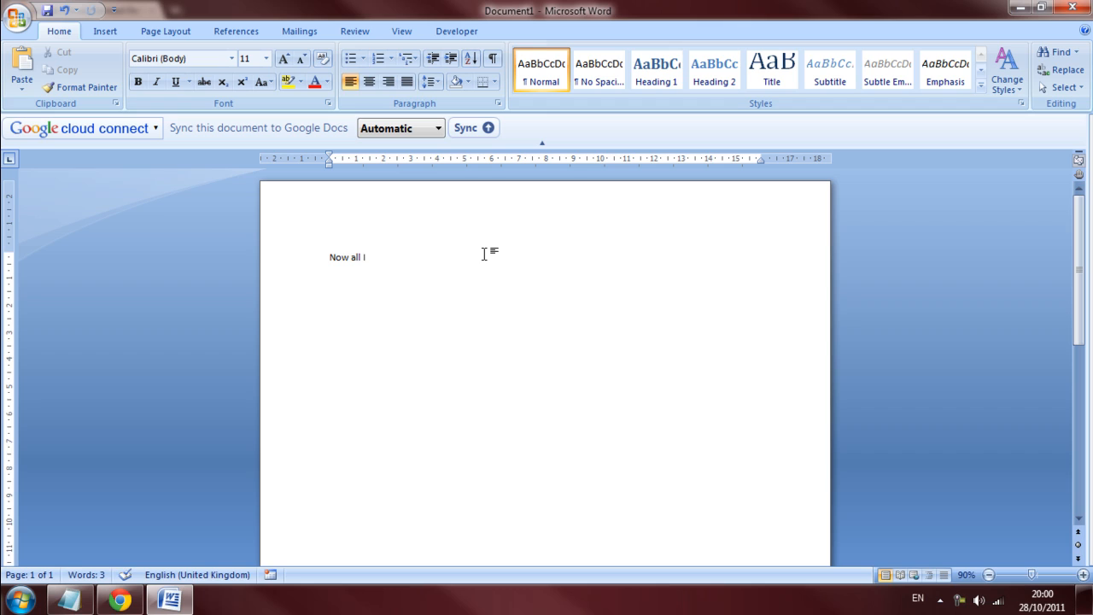
text(m type)
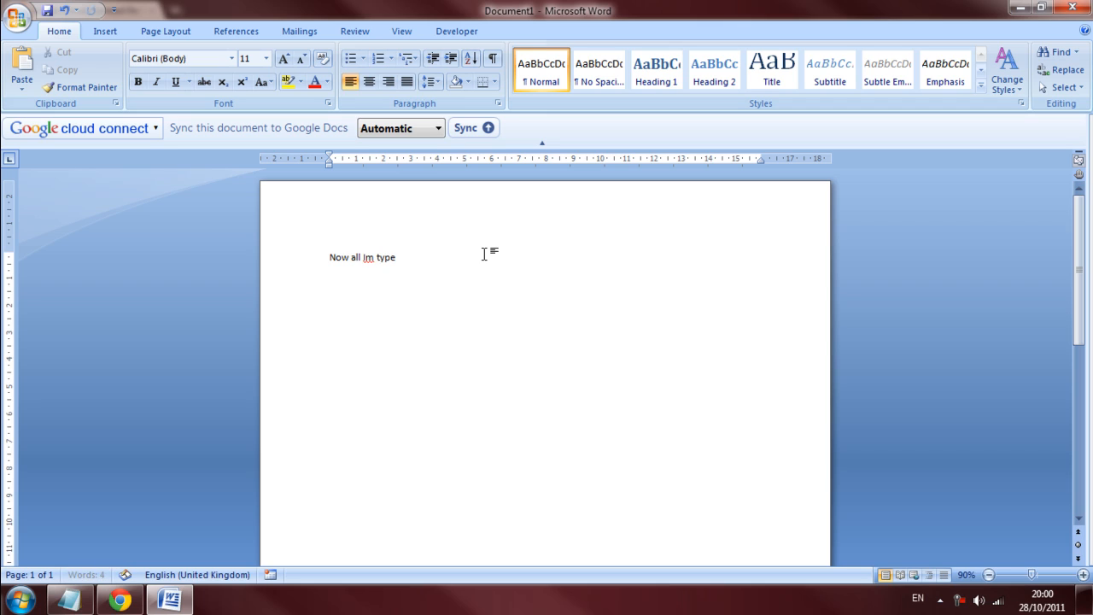
text(some stuff that I';m)
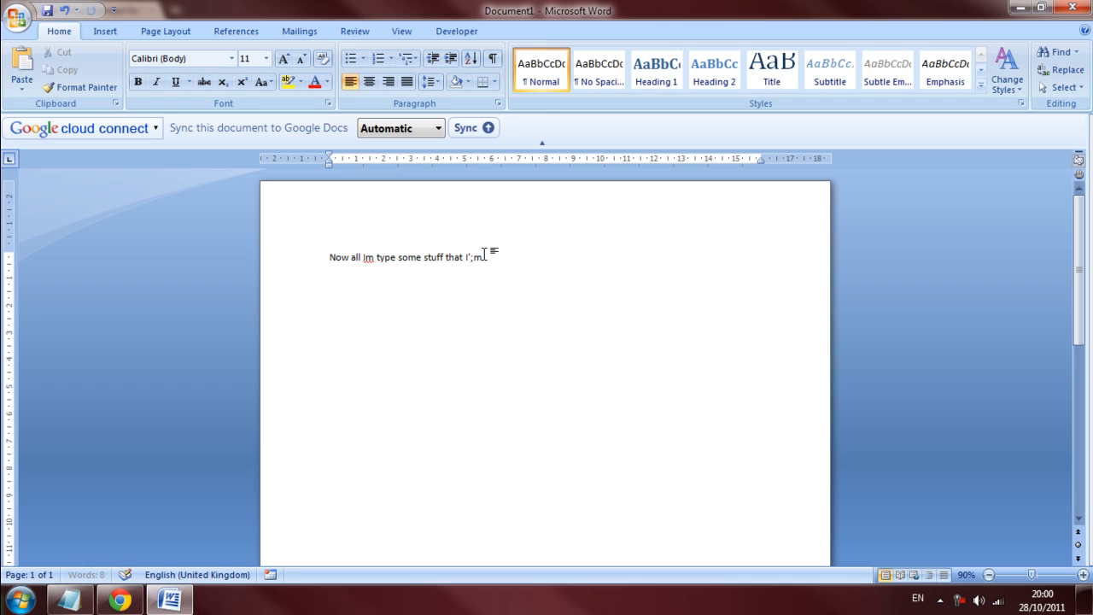
text(saying)
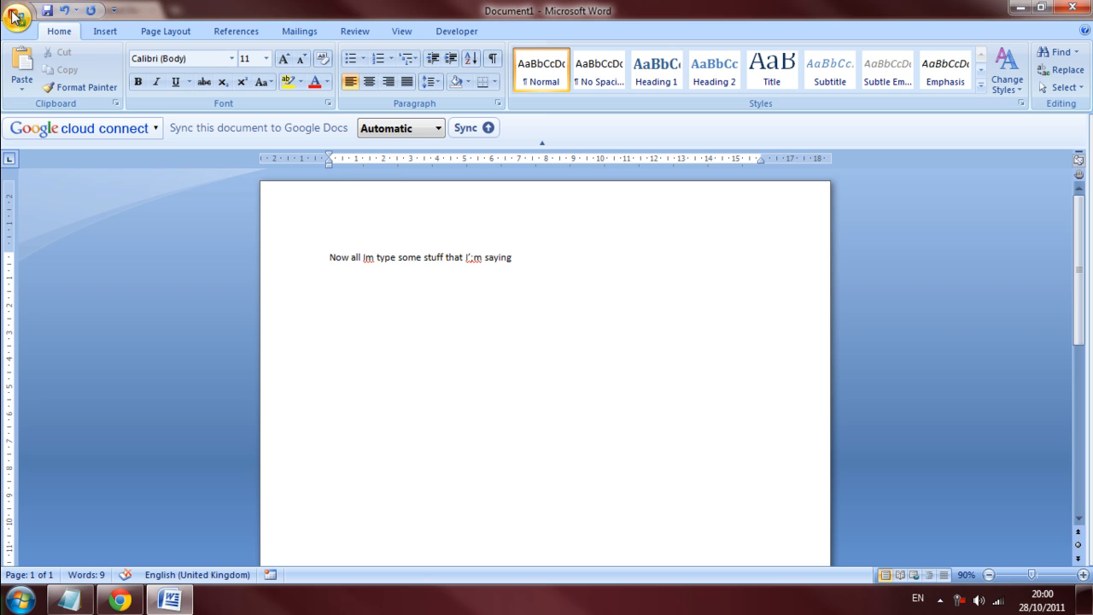
- Save the document as a .docx from the Office button so Cloud Connect syncs it
click(467, 128)
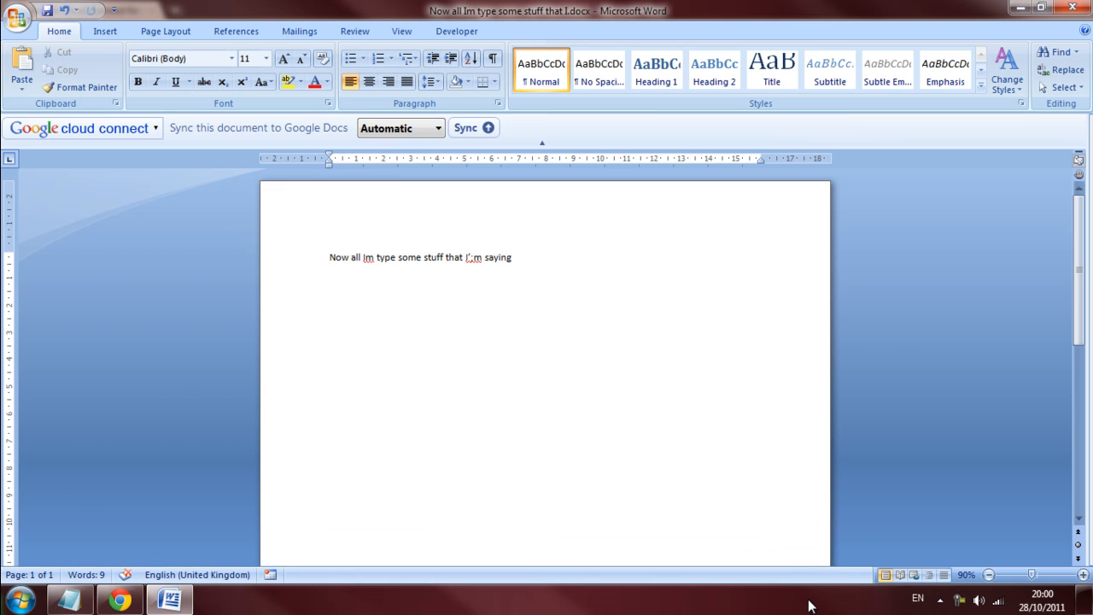
click(468, 127)
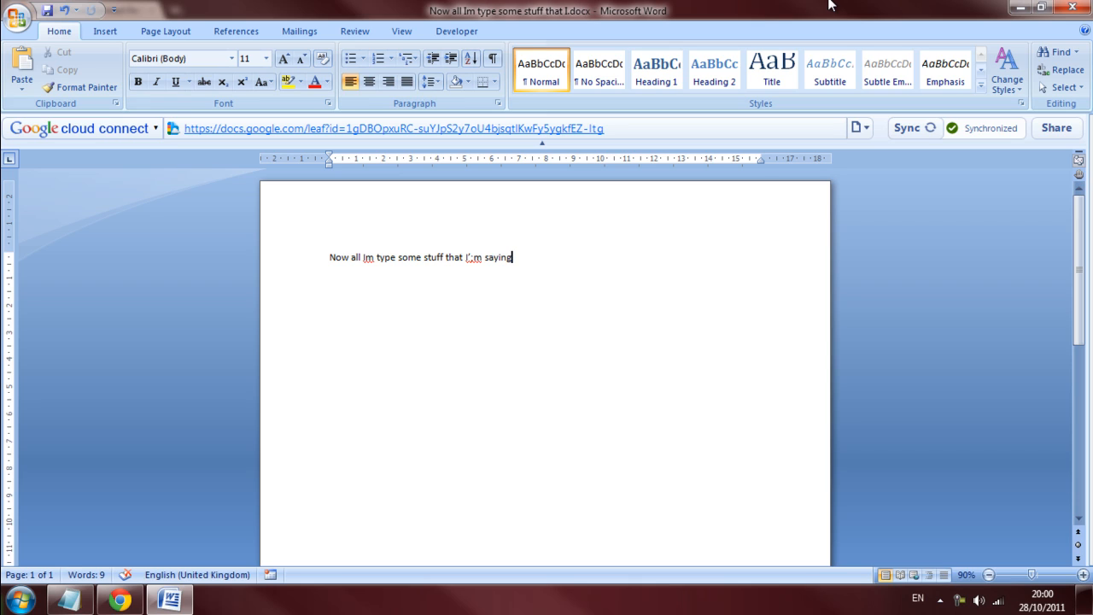
mouse_move(483, 133)
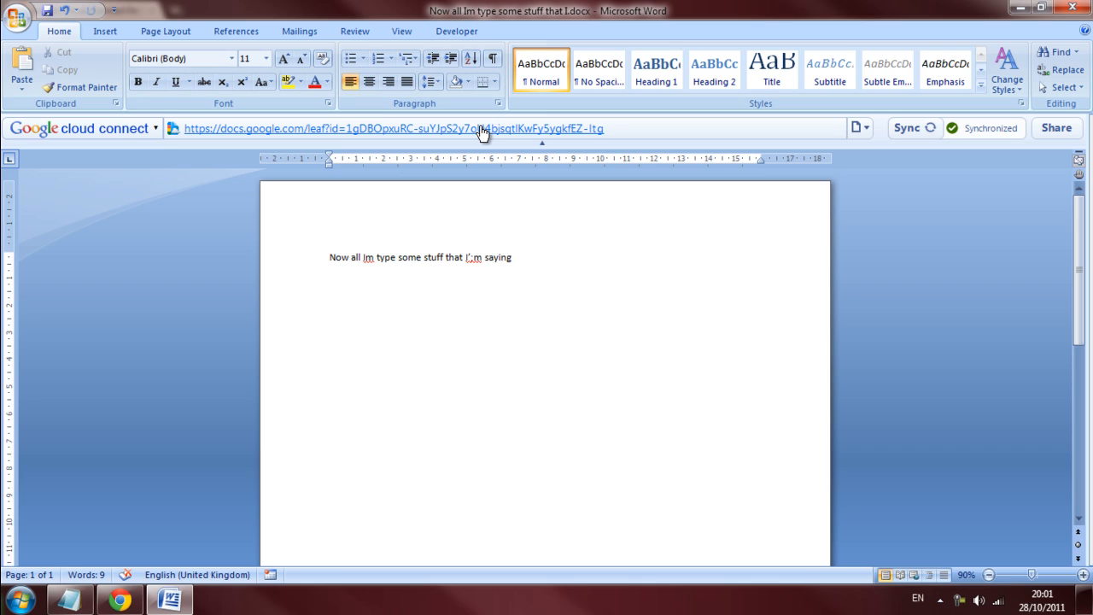
mouse_move(861, 128)
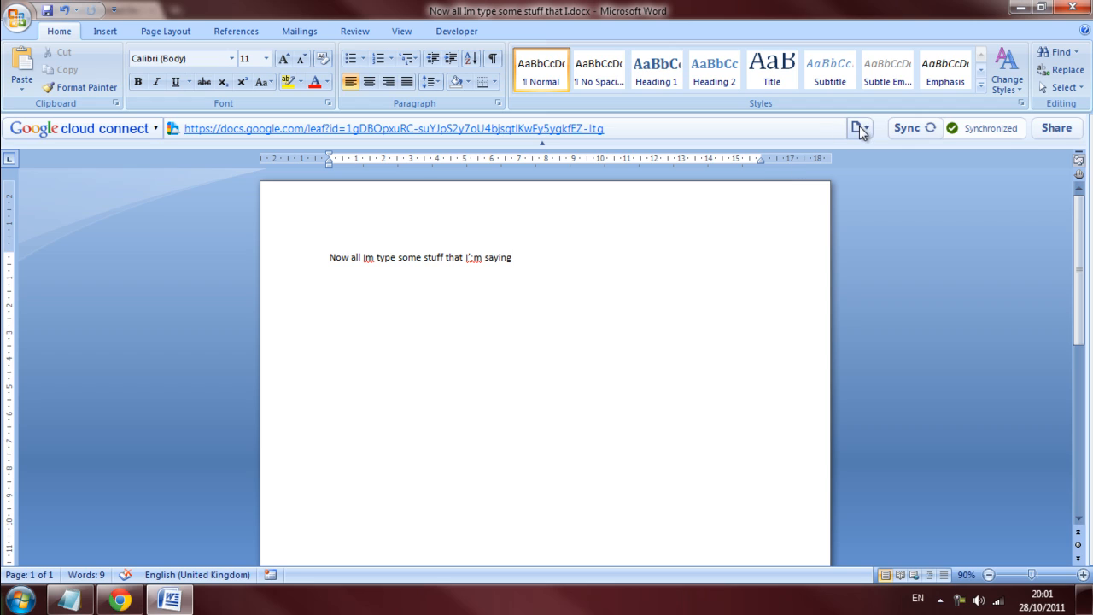
- Open the Cloud Connect document dropdown beside the Sync button
click(860, 128)
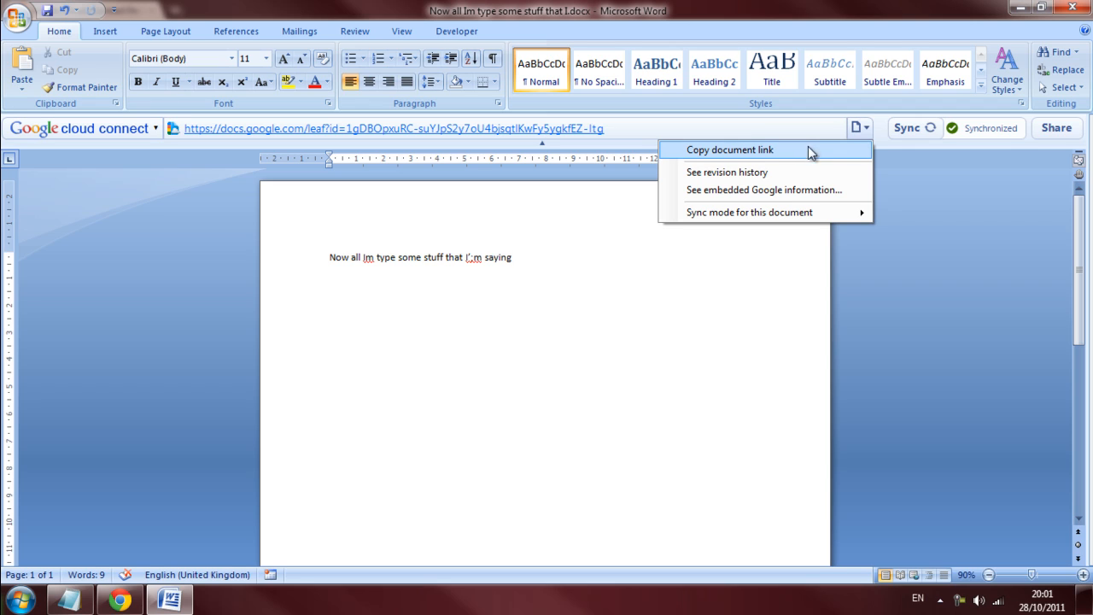
mouse_move(769, 172)
text(g)
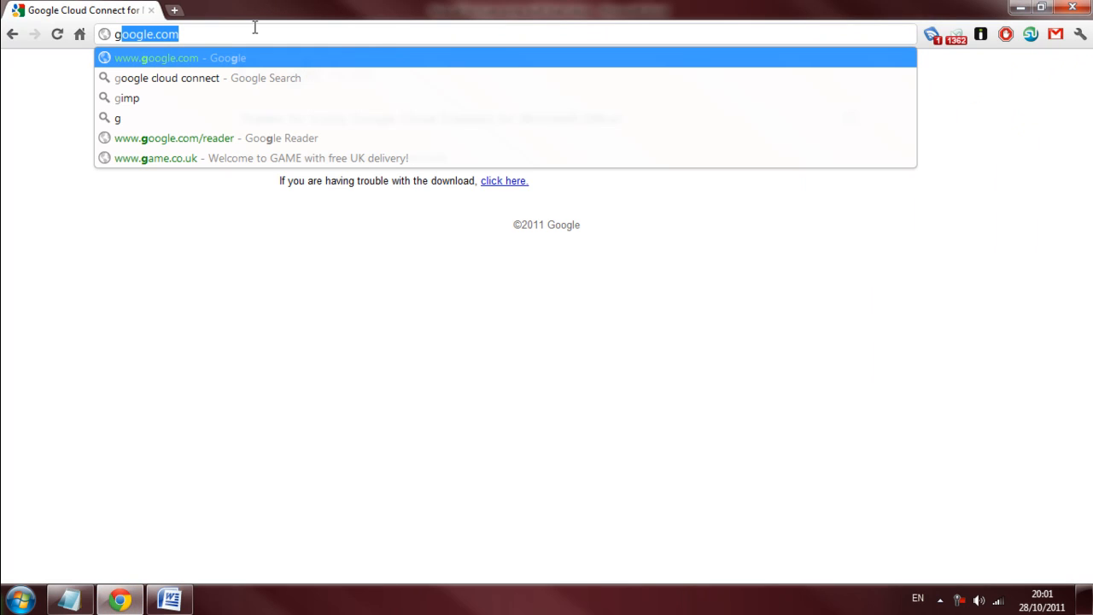
- Go to docs.google.com and view the synced document in the Home list
text(oogle.com/#home)
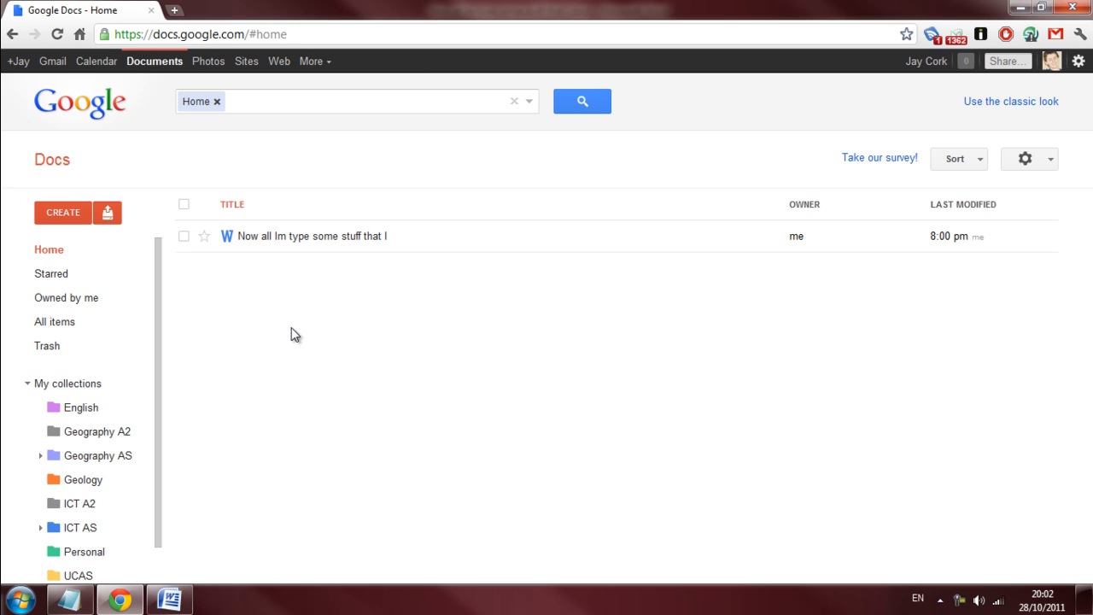
mouse_move(466, 265)
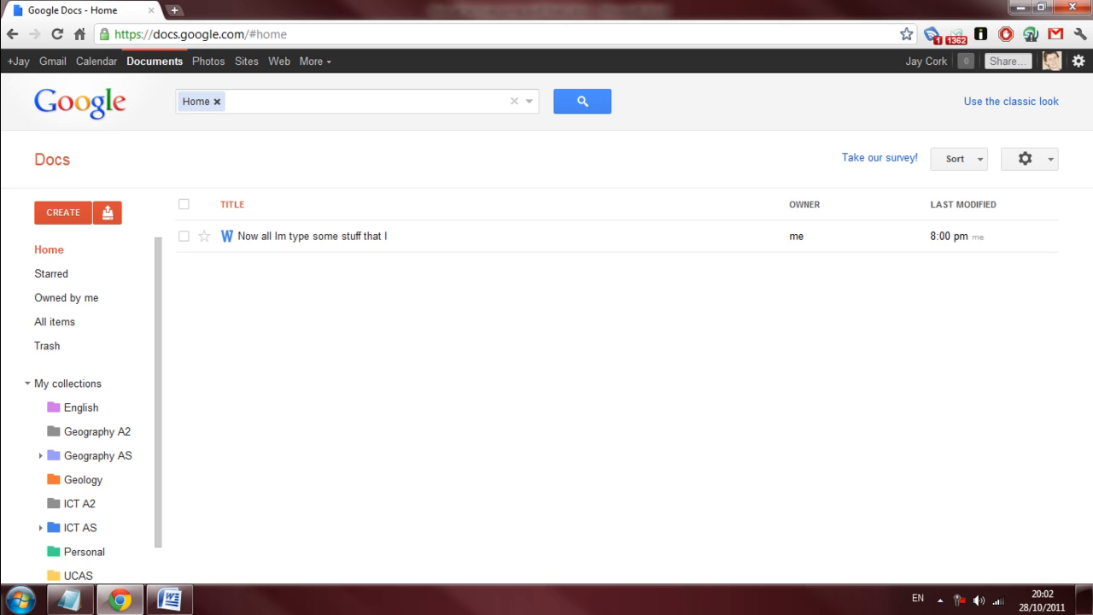
mouse_move(273, 236)
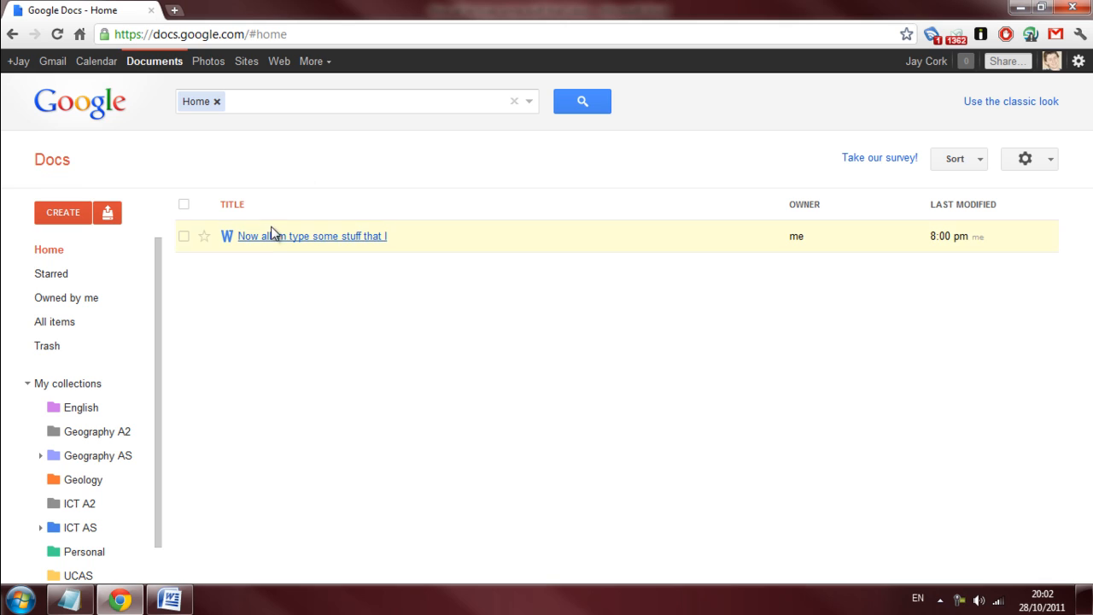
- Open the synced document from the Docs list and zoom the viewer to page width
click(312, 236)
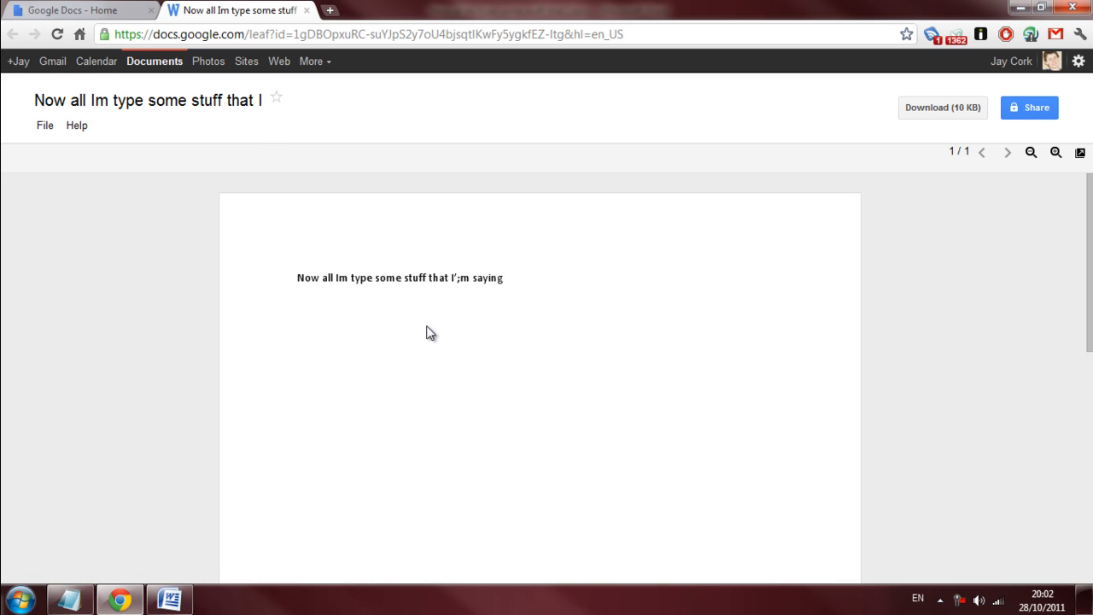
click(1056, 152)
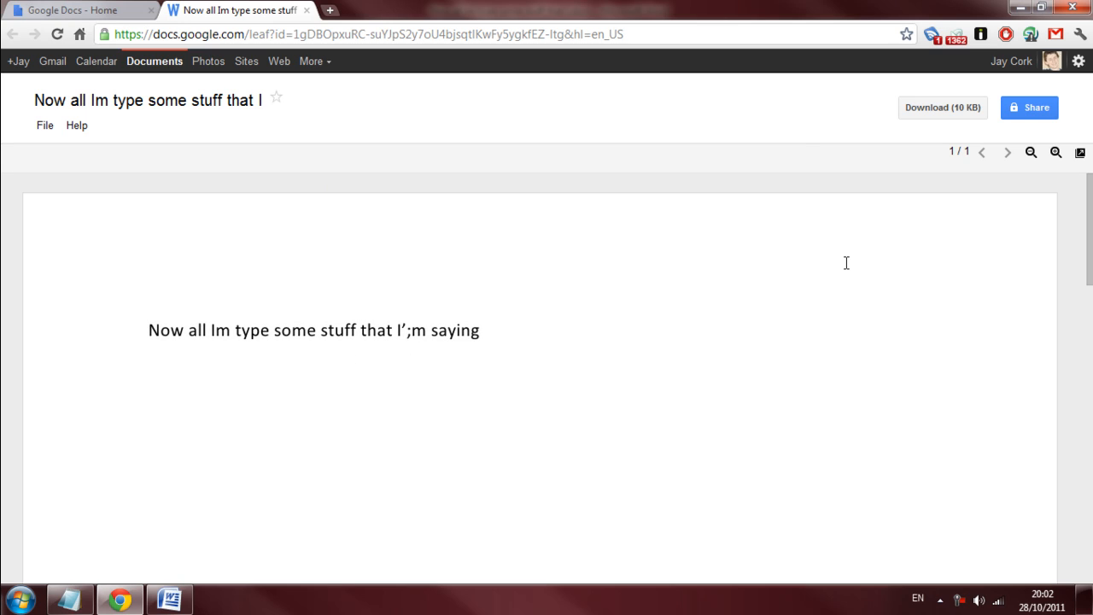
mouse_move(778, 105)
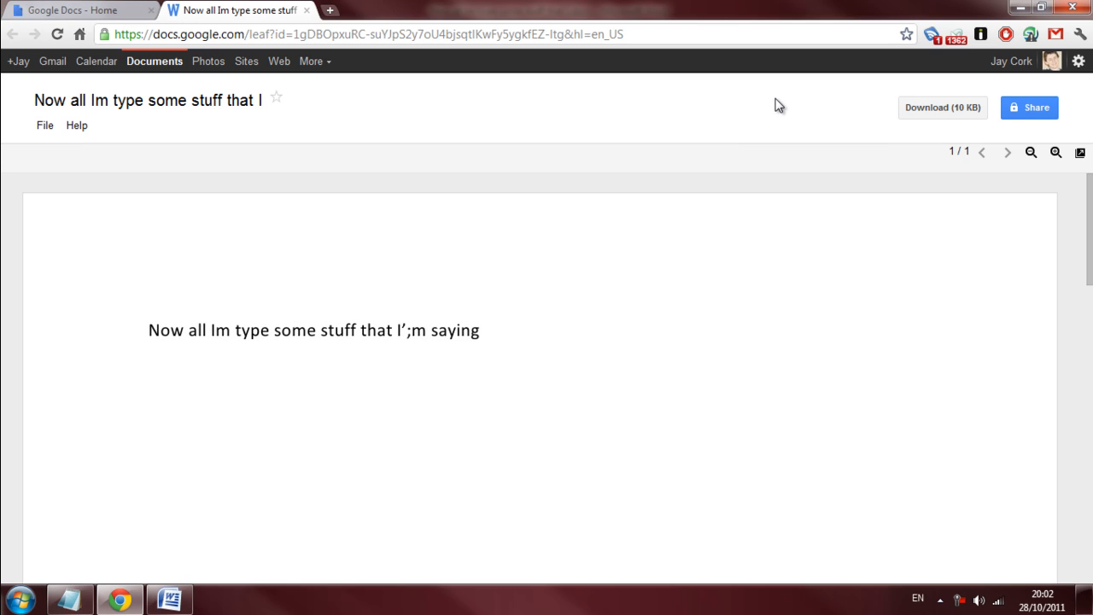
mouse_move(772, 112)
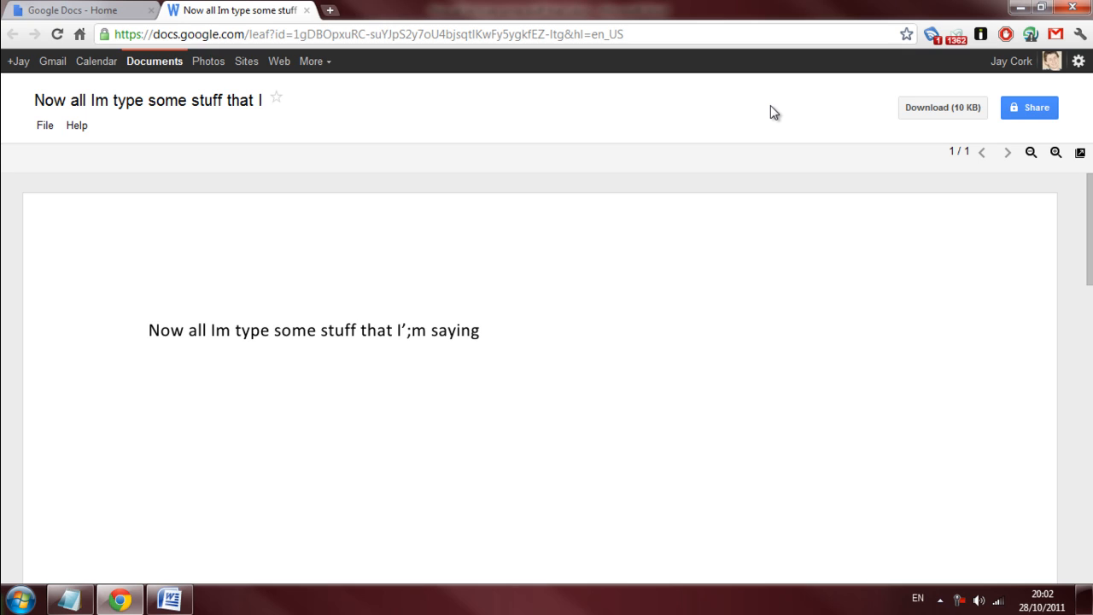
mouse_move(767, 193)
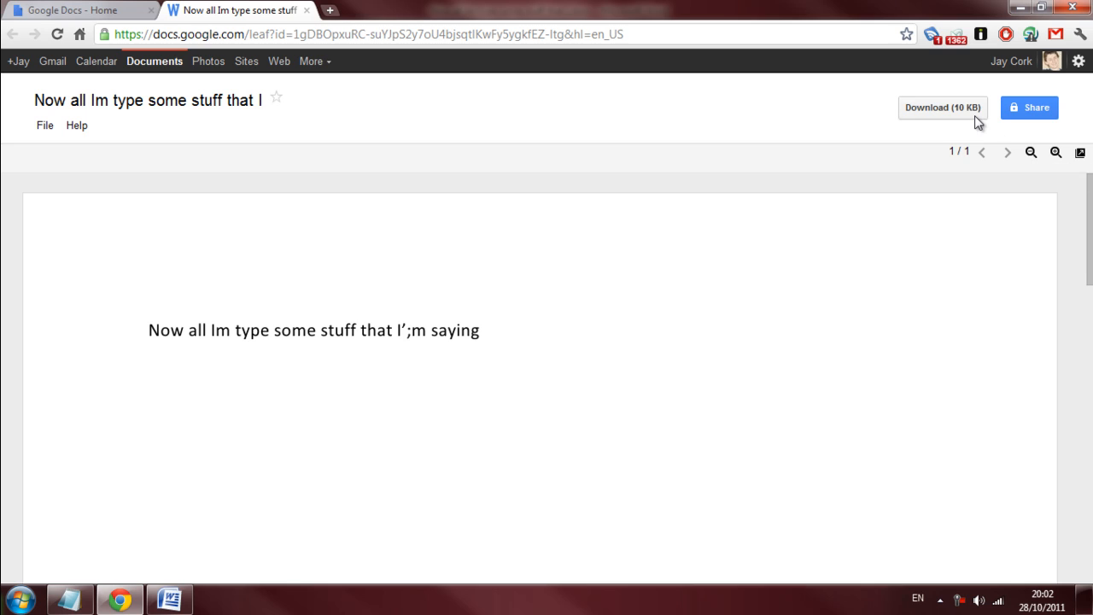
mouse_move(76, 126)
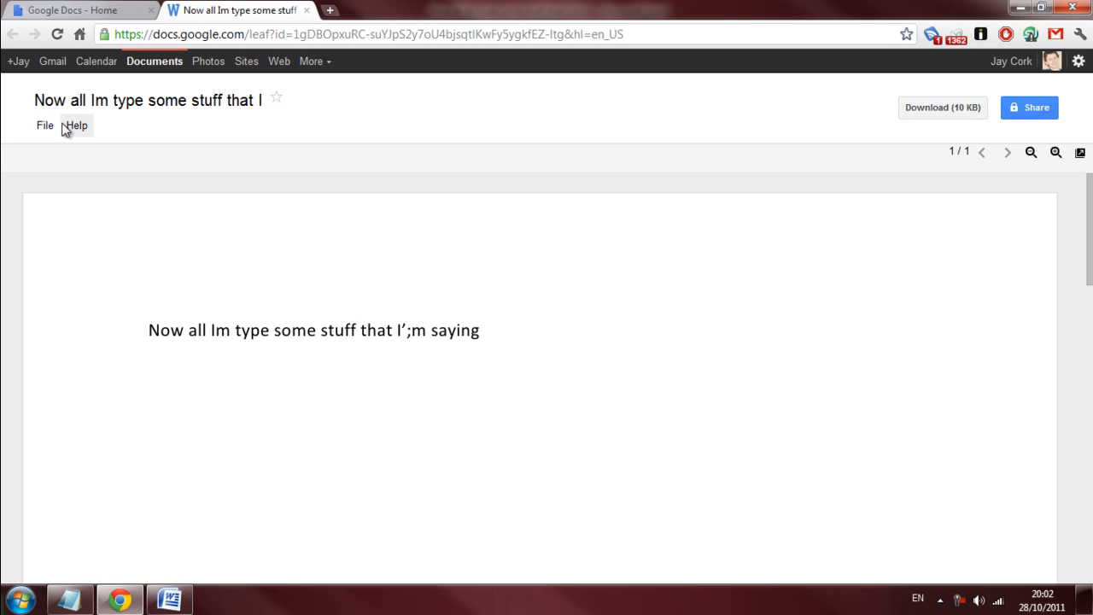
- Download the synced document from the viewer's File menu to the computer
click(44, 125)
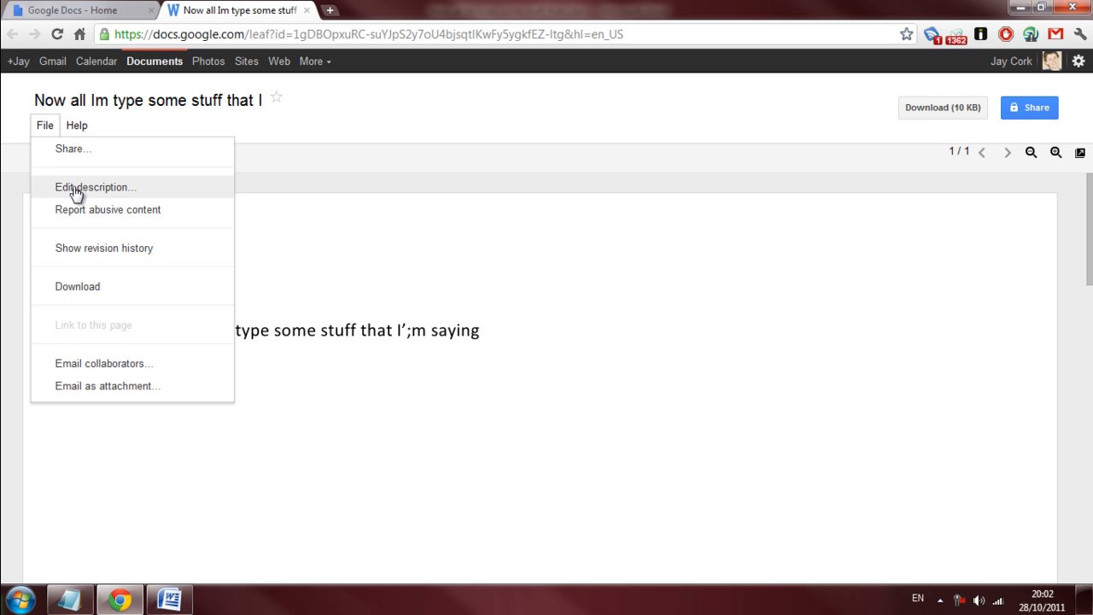
mouse_move(89, 296)
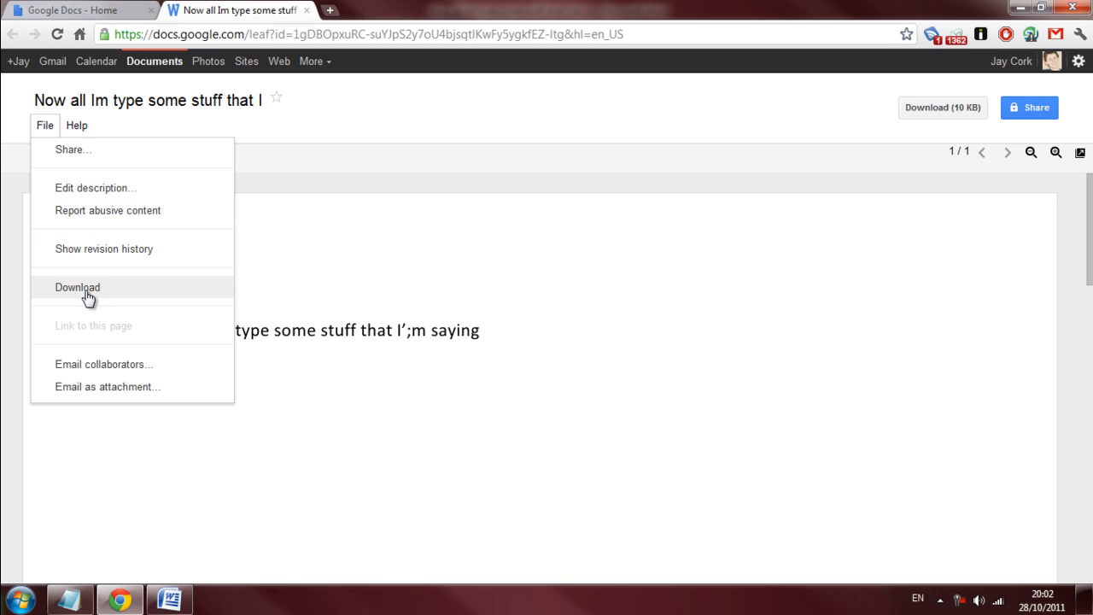
mouse_move(96, 289)
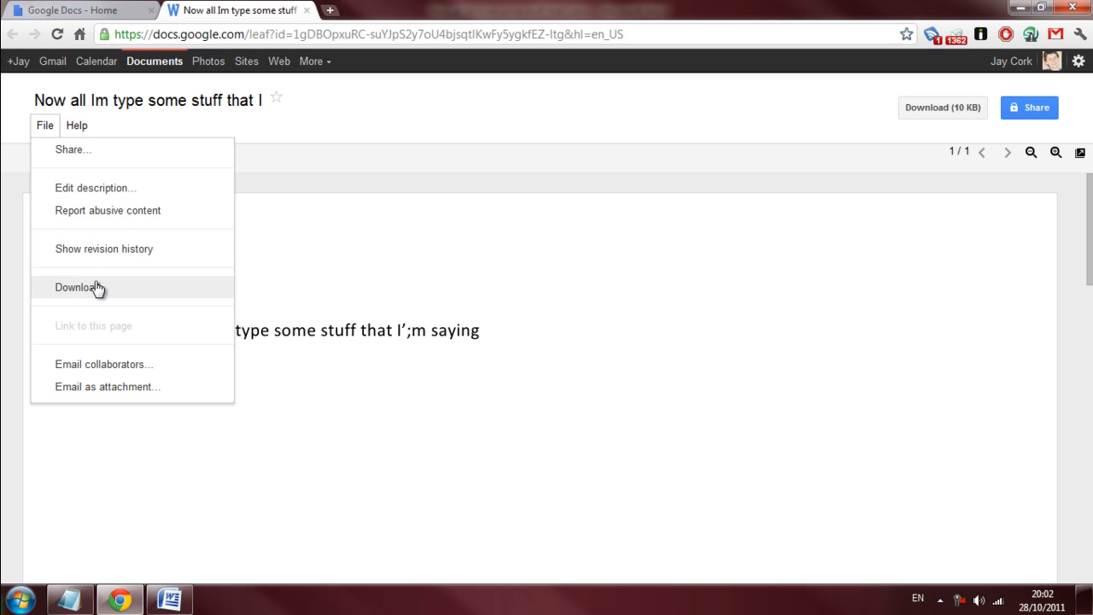
click(75, 287)
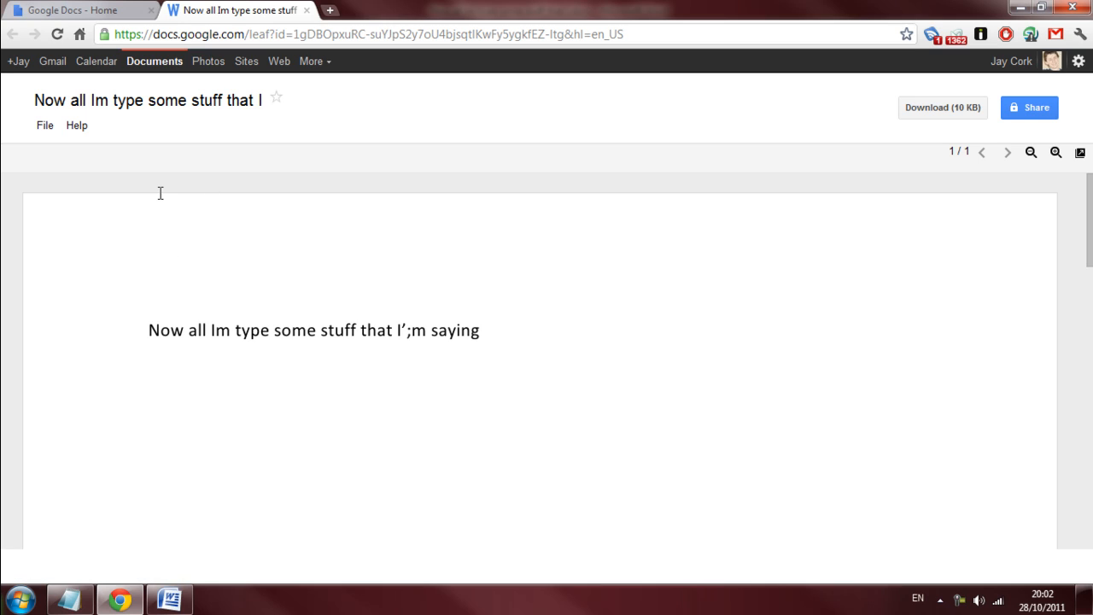
click(169, 598)
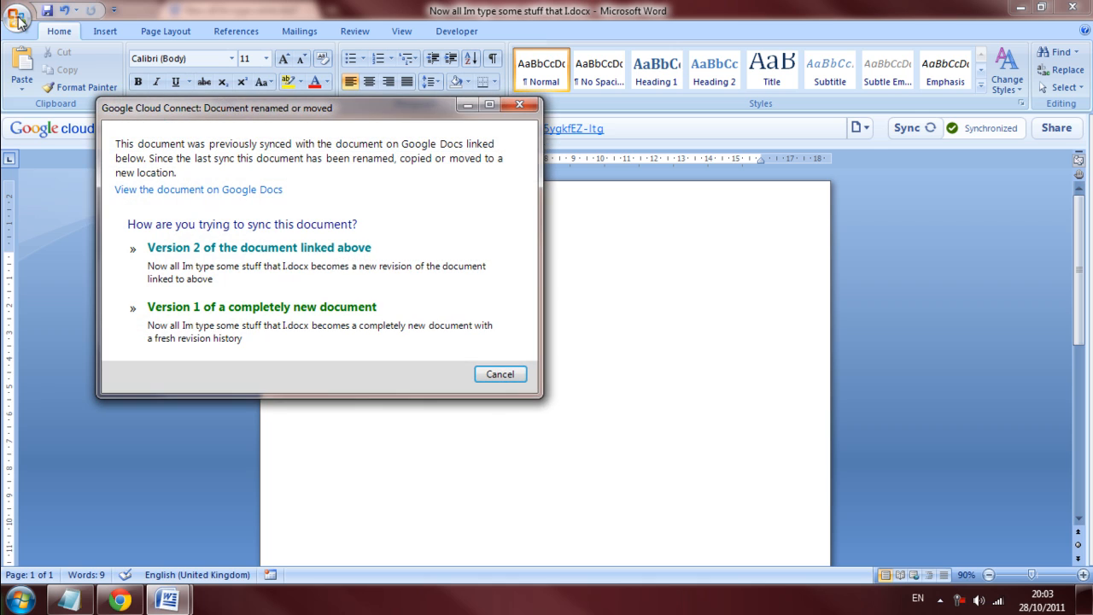
mouse_move(323, 340)
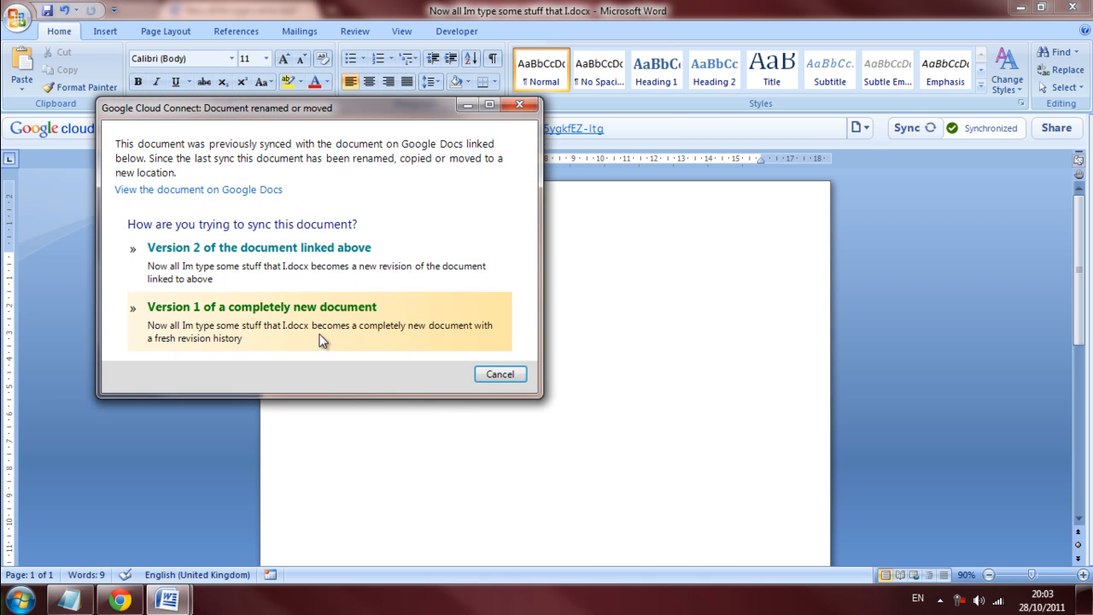
mouse_move(299, 333)
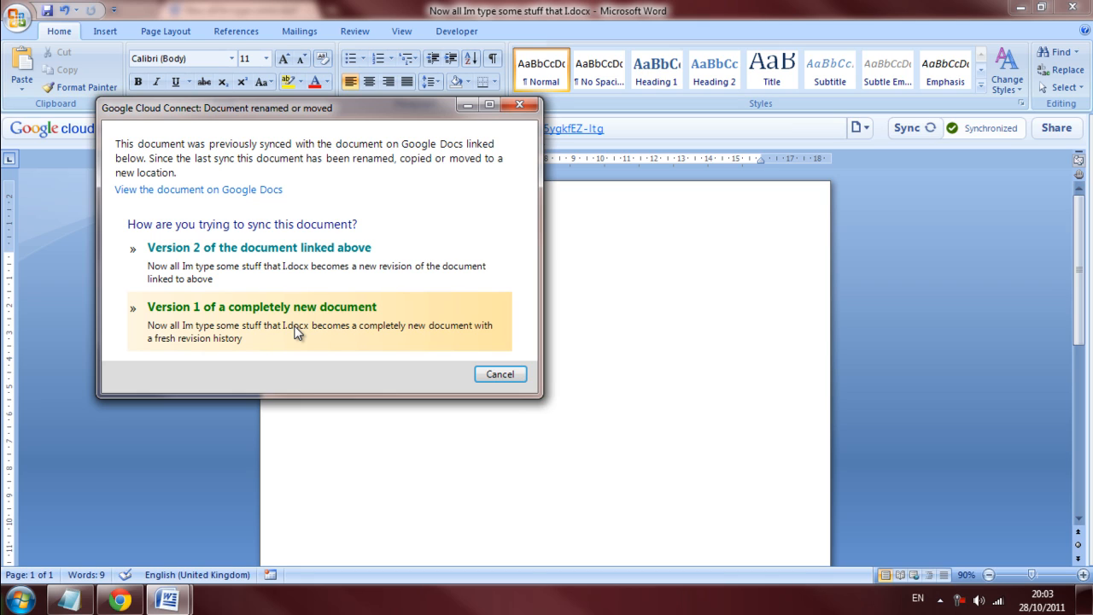
mouse_move(321, 348)
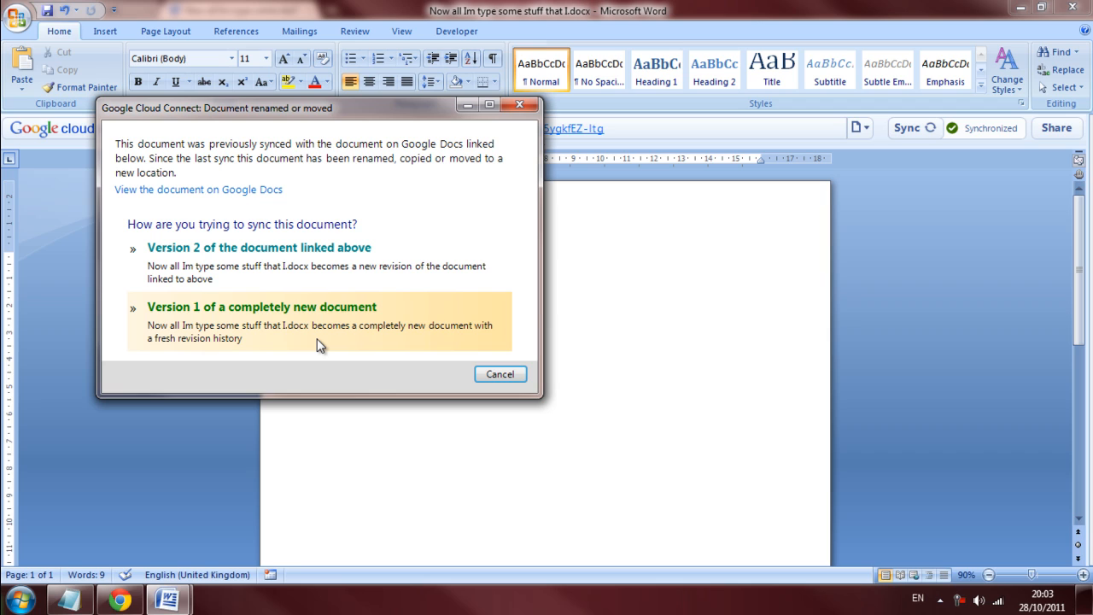
mouse_move(303, 321)
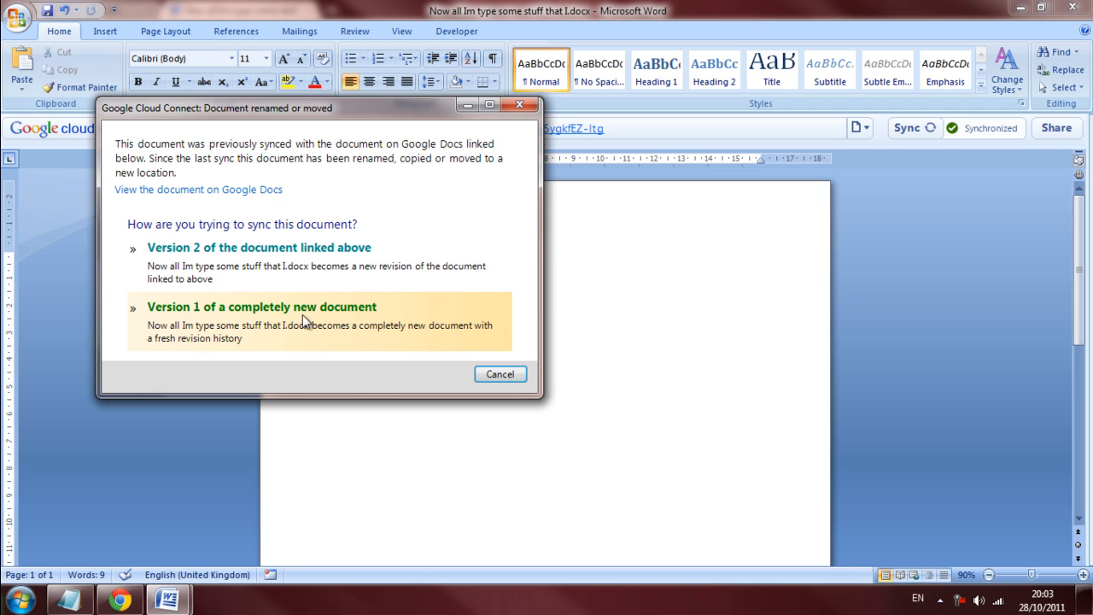
mouse_move(290, 306)
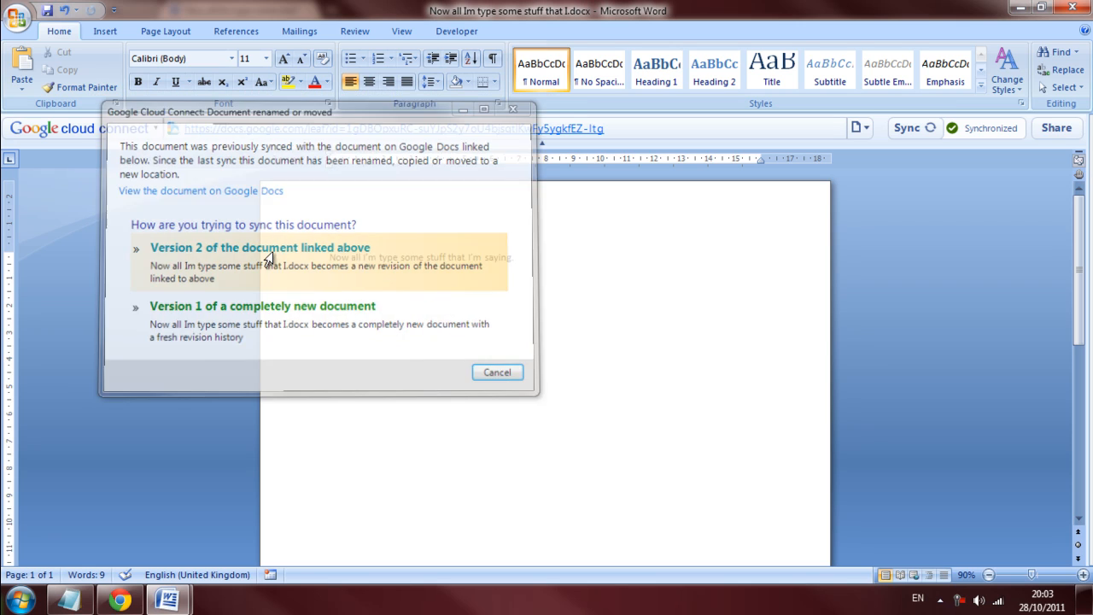
- Link the downloaded copy as 'Version 2 of the document linked above'
click(259, 247)
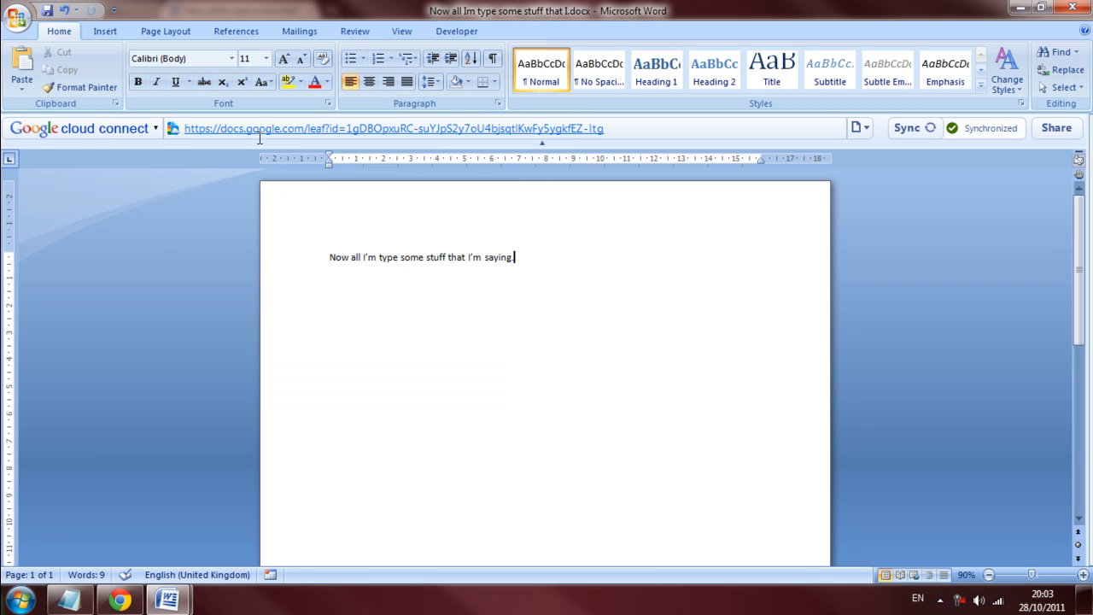
mouse_move(467, 138)
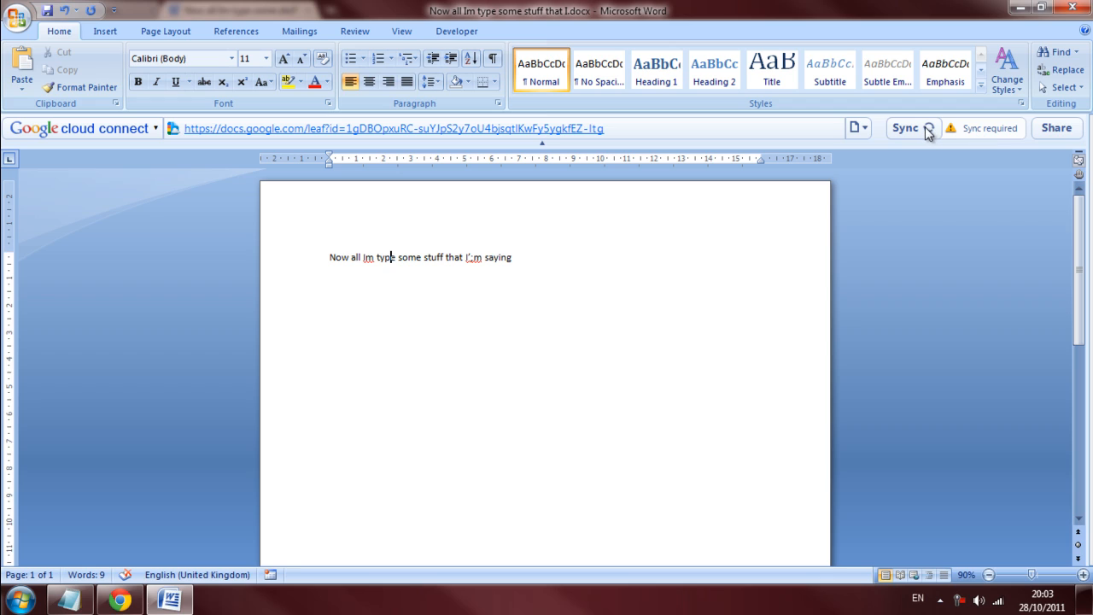
- Sync the copy and choose 'Replace my copy with the new version' at the warning
click(904, 128)
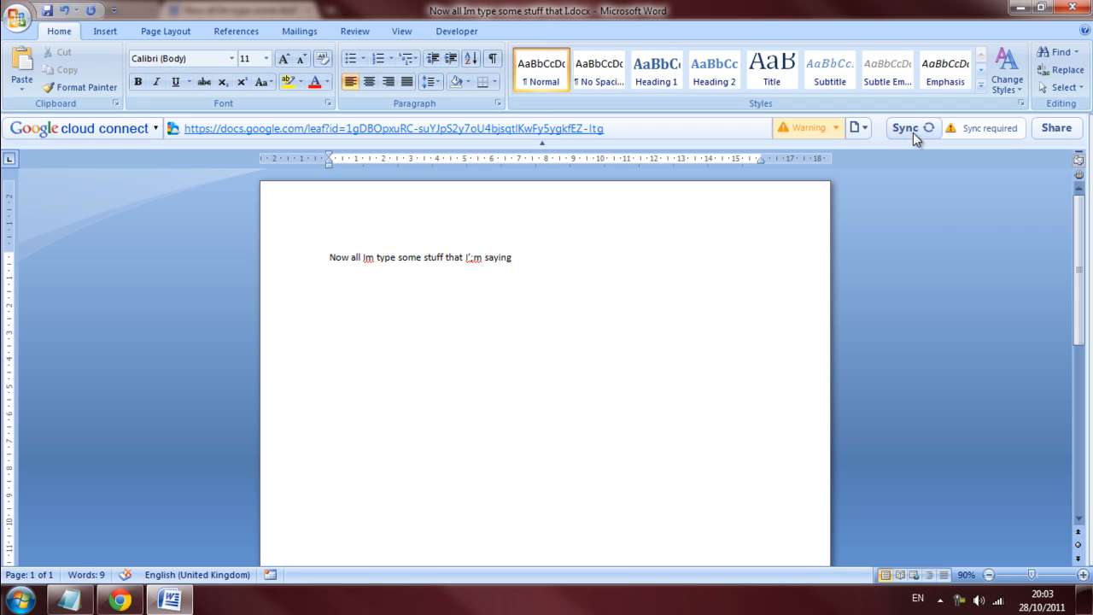
mouse_move(895, 143)
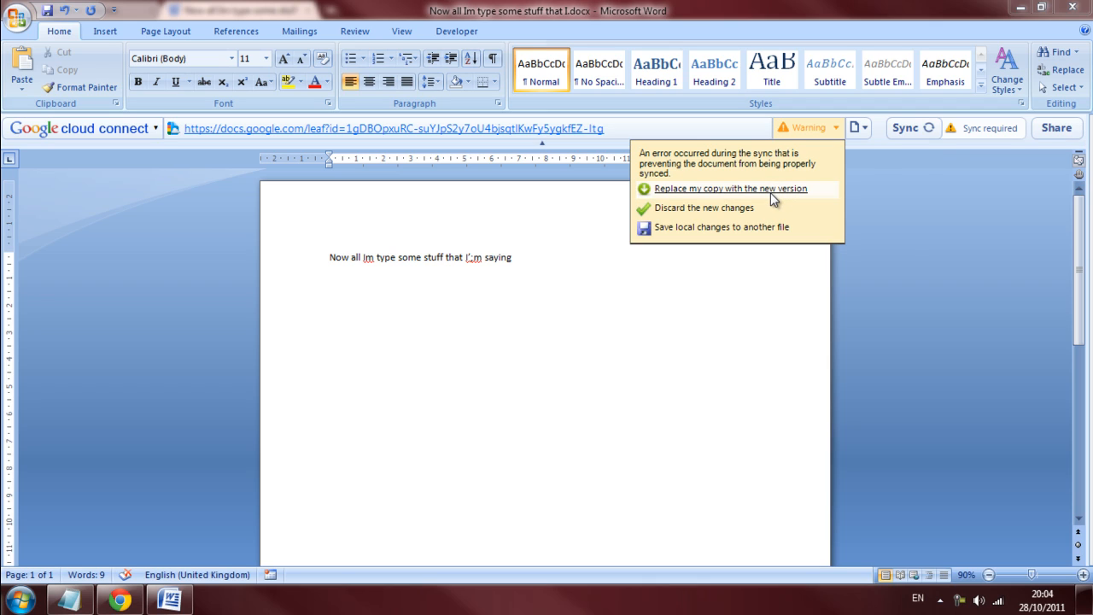
click(730, 188)
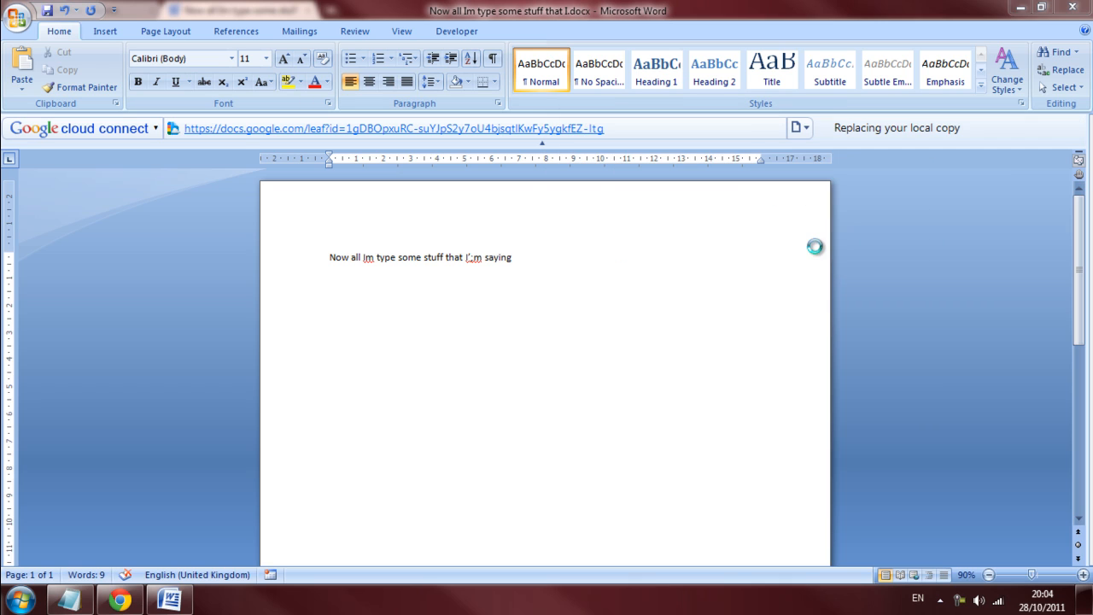